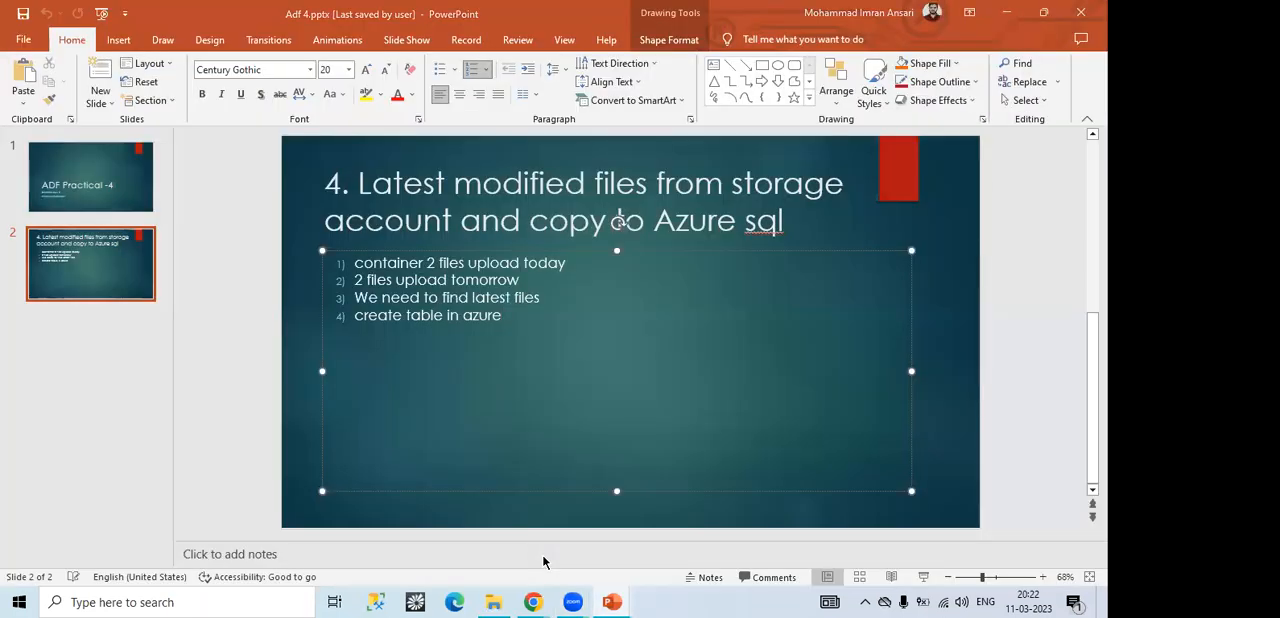
mouse_move(456, 250)
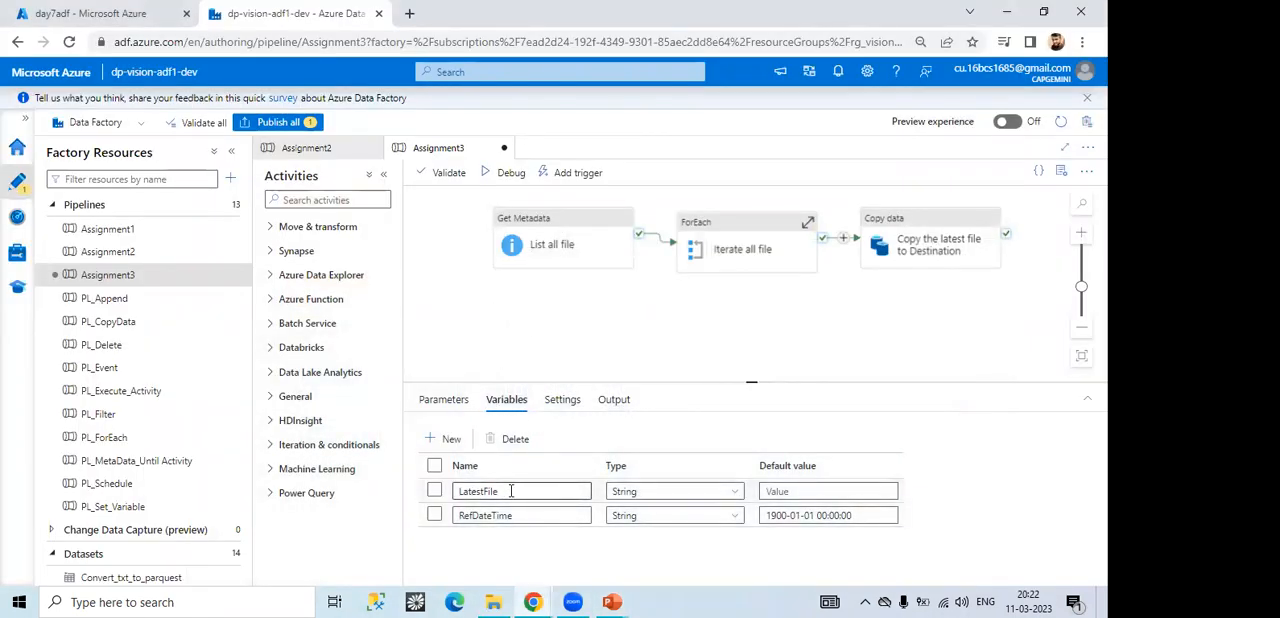
Step: Review the LatestFile variable and the RefDateTime default date among the pipeline variables
double_click(476, 492)
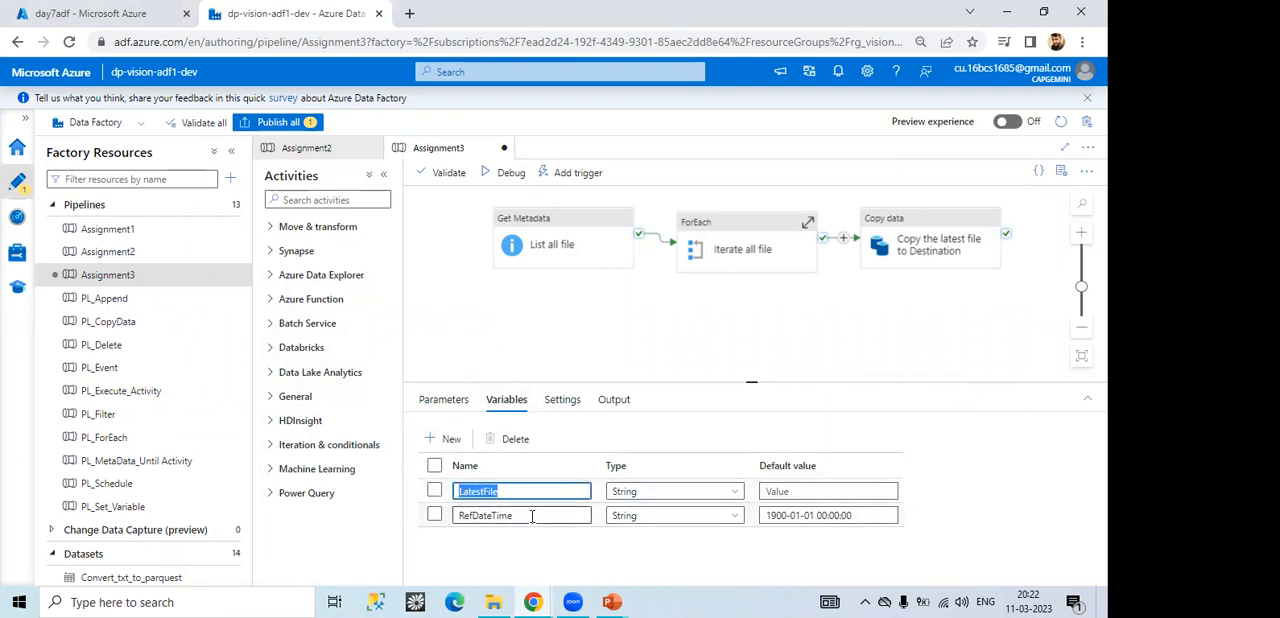
left_click(520, 516)
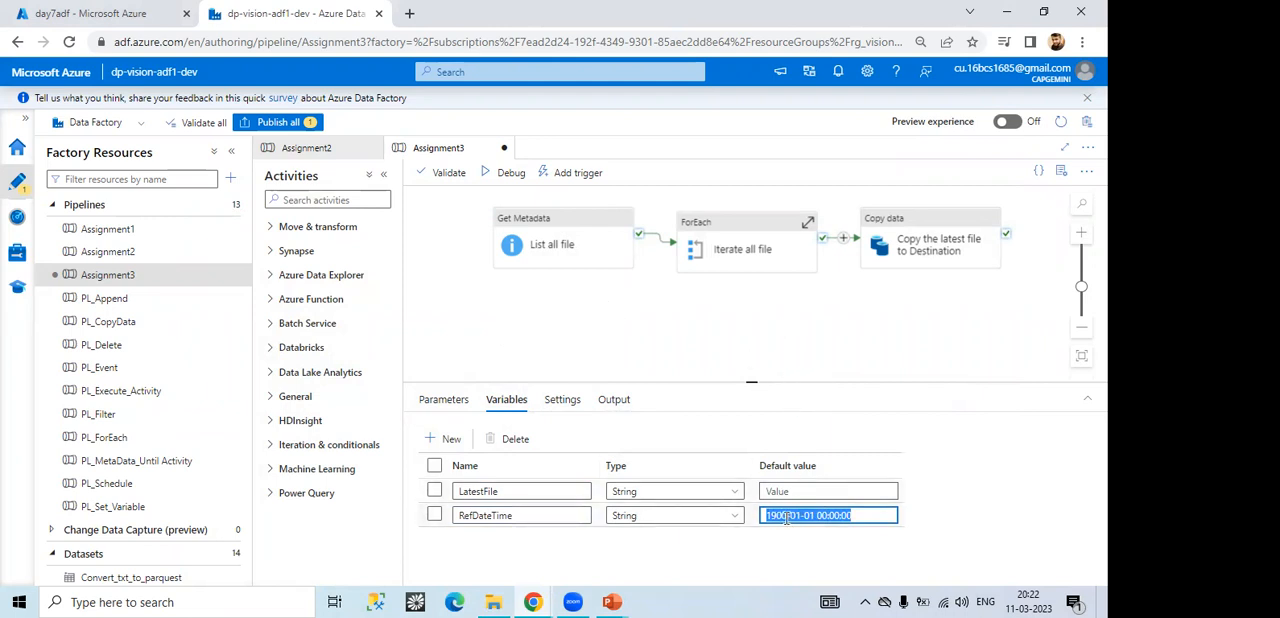
left_click(552, 240)
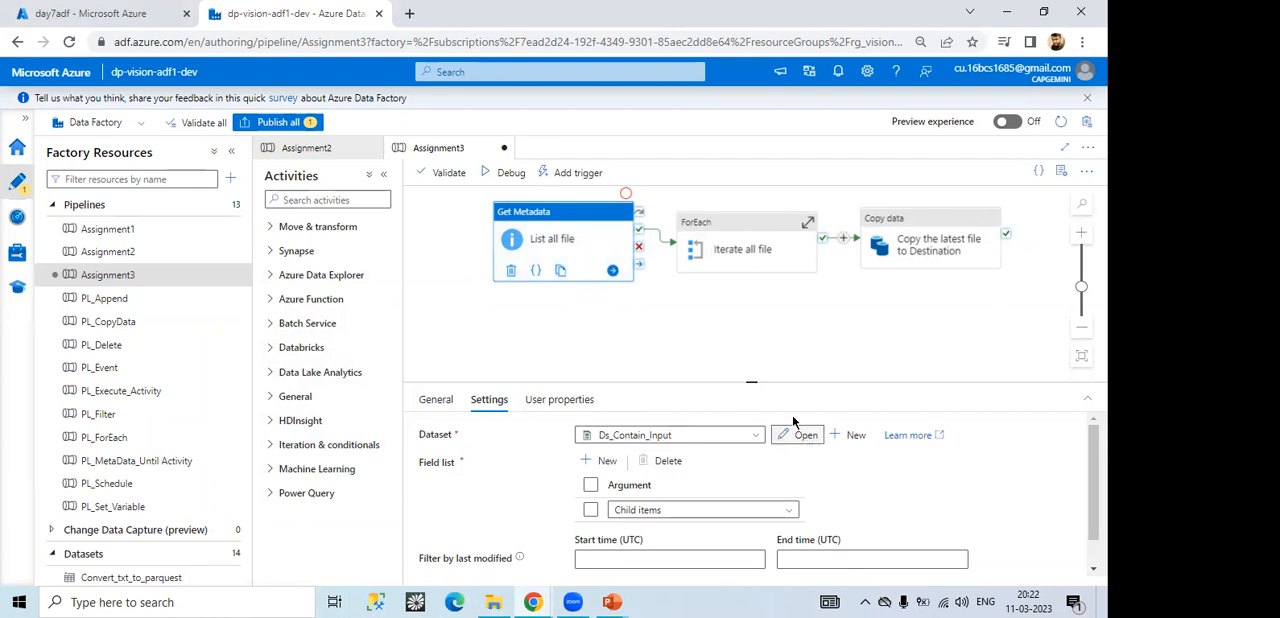
Step: Open the Ds_Contain_Input dataset in its own tab and keep Child items as the field list
left_click(804, 436)
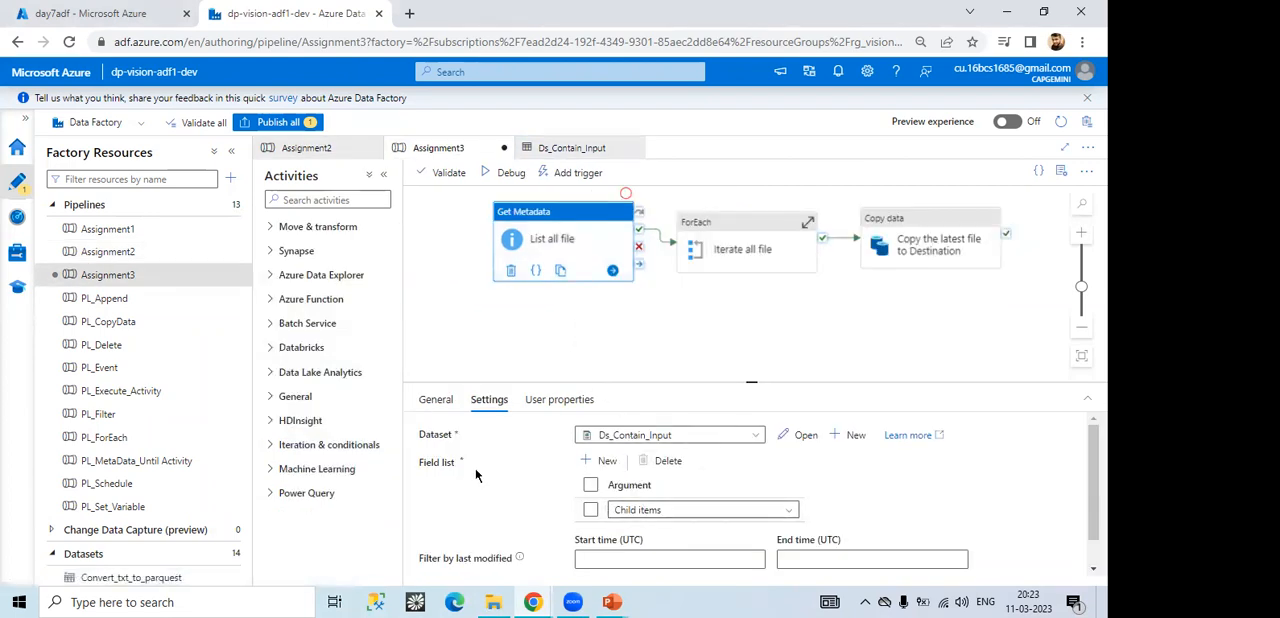
left_click(700, 510)
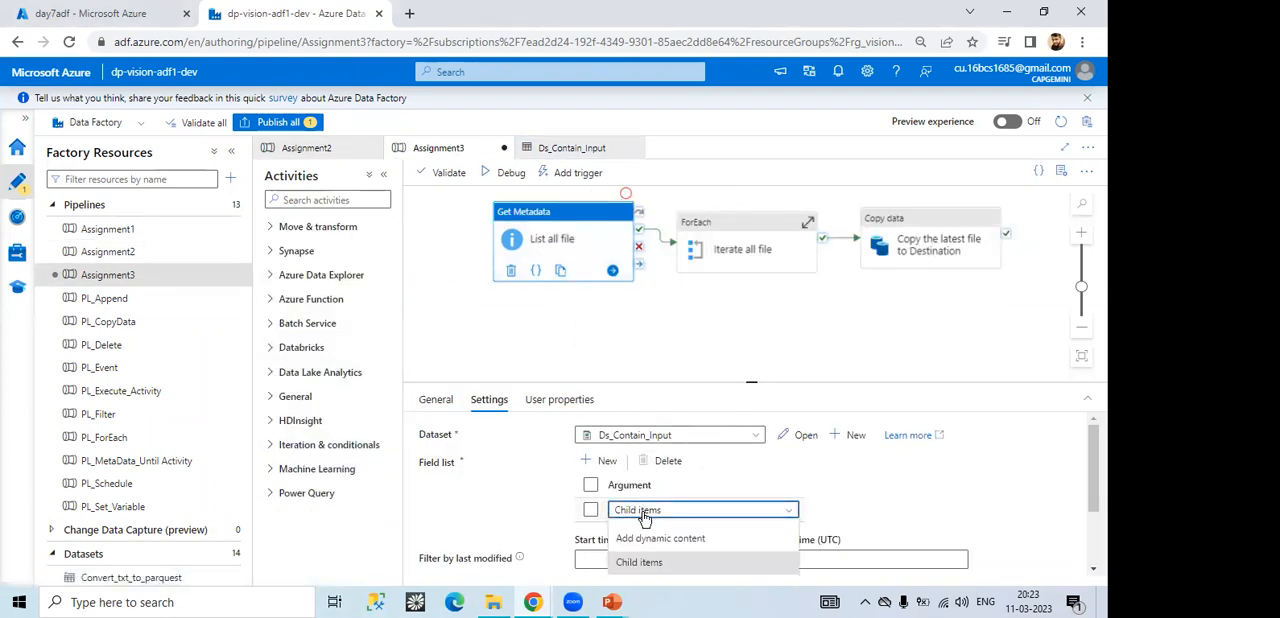
left_click(640, 562)
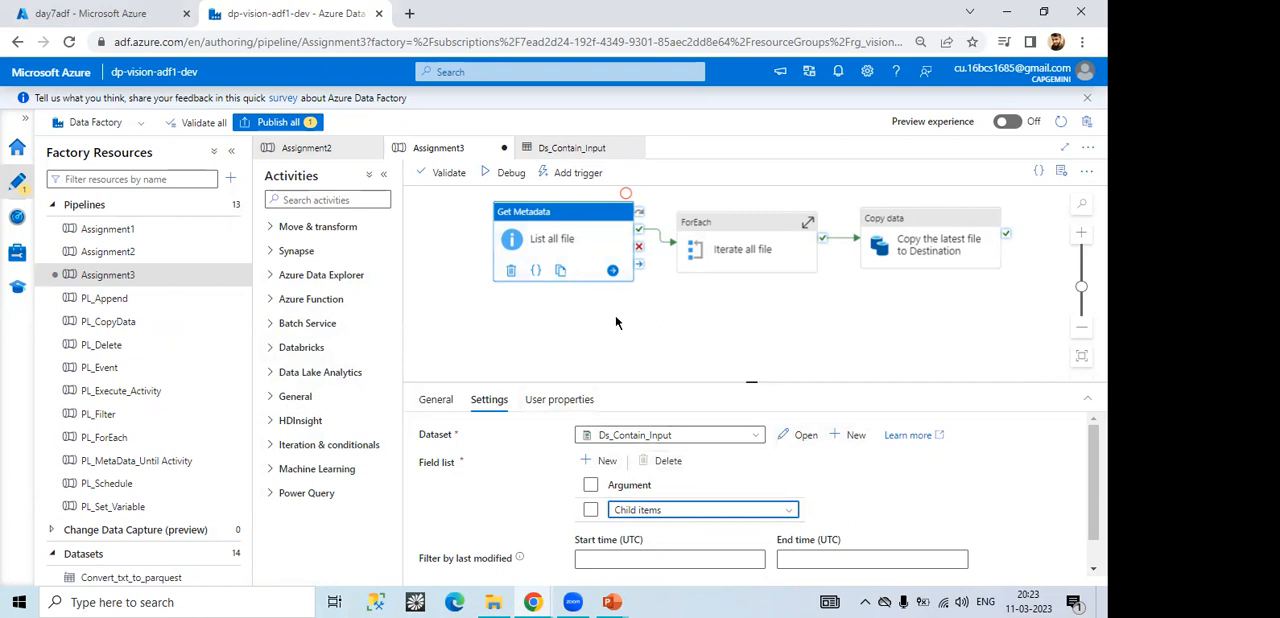
mouse_move(602, 304)
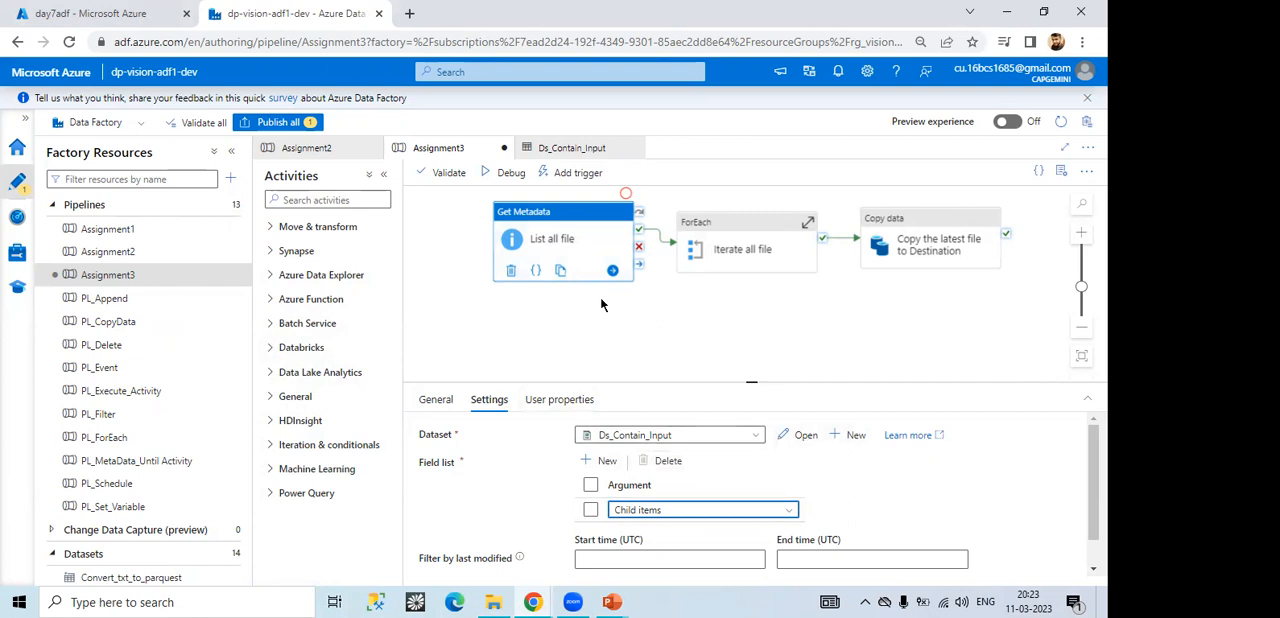
mouse_move(608, 298)
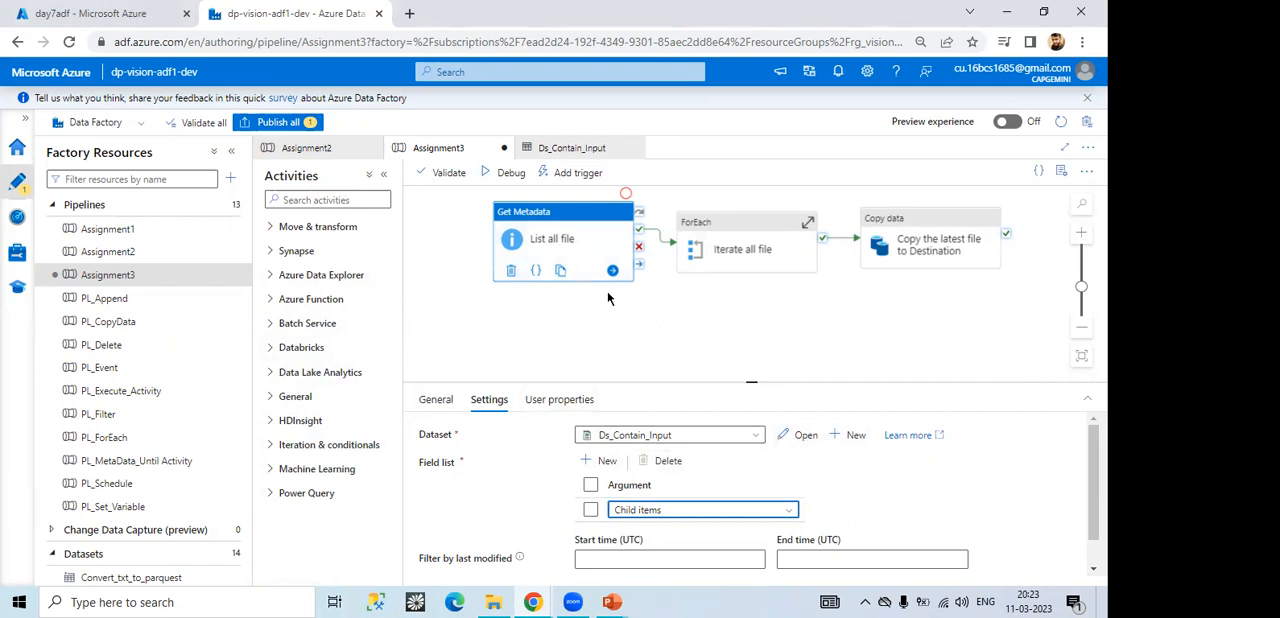
mouse_move(554, 238)
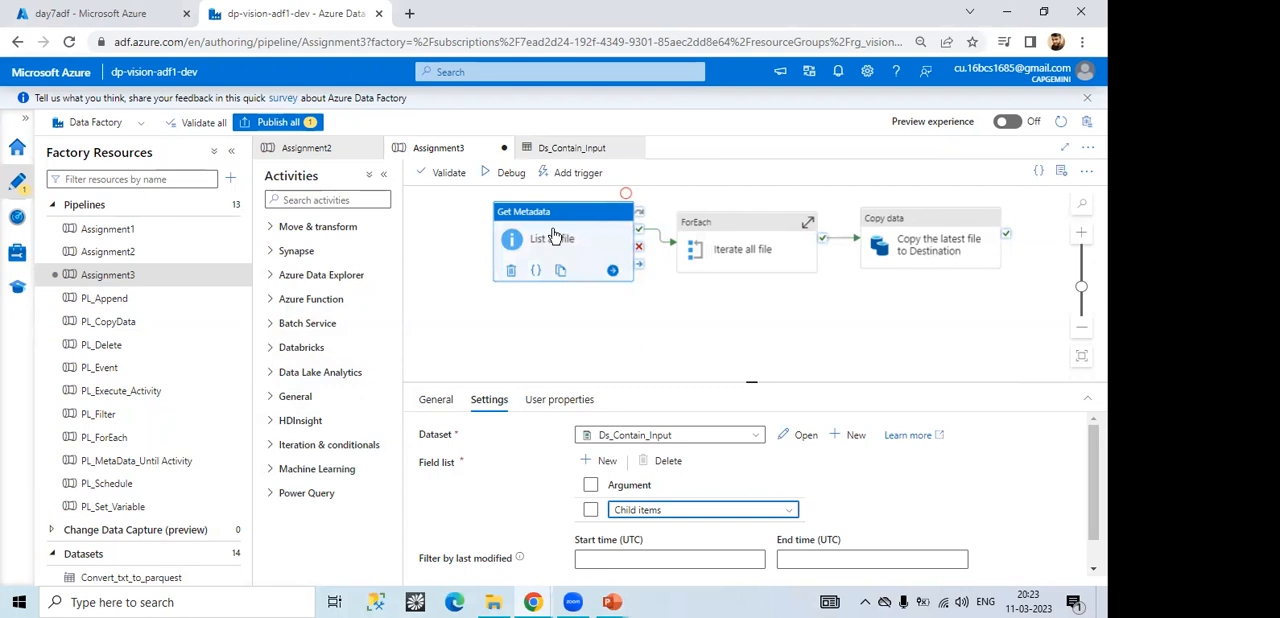
mouse_move(704, 244)
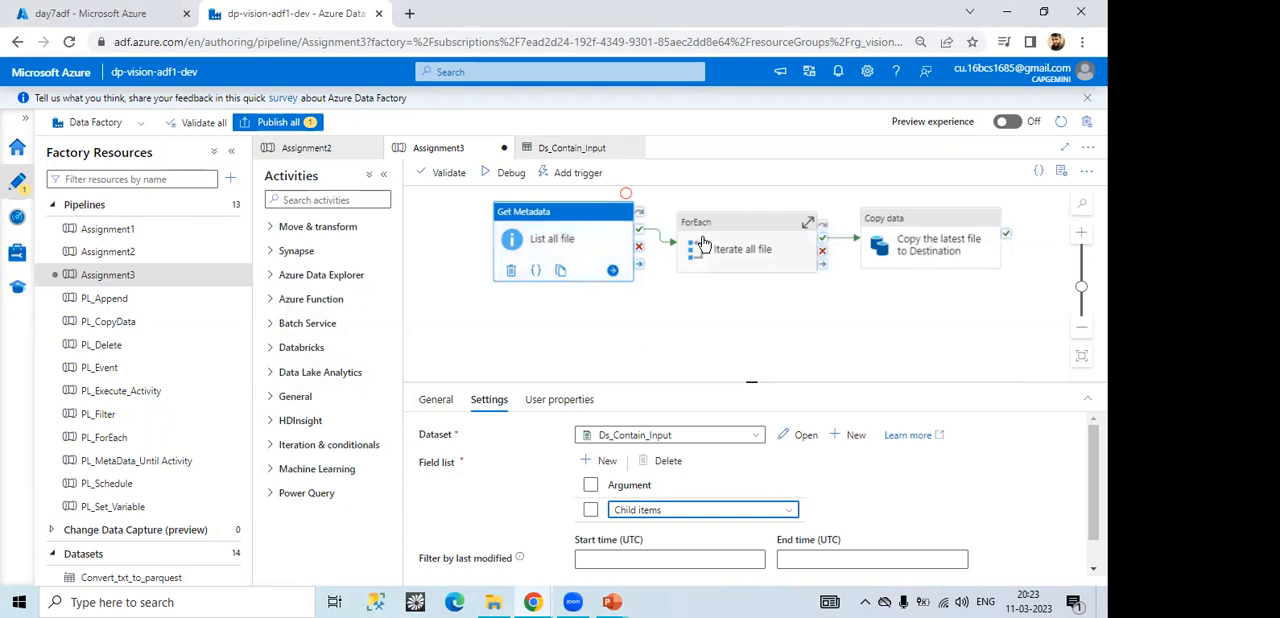
Step: Inspect the Iterate all file loop's Items expression over childItems, then go into its inner activities
left_click(742, 222)
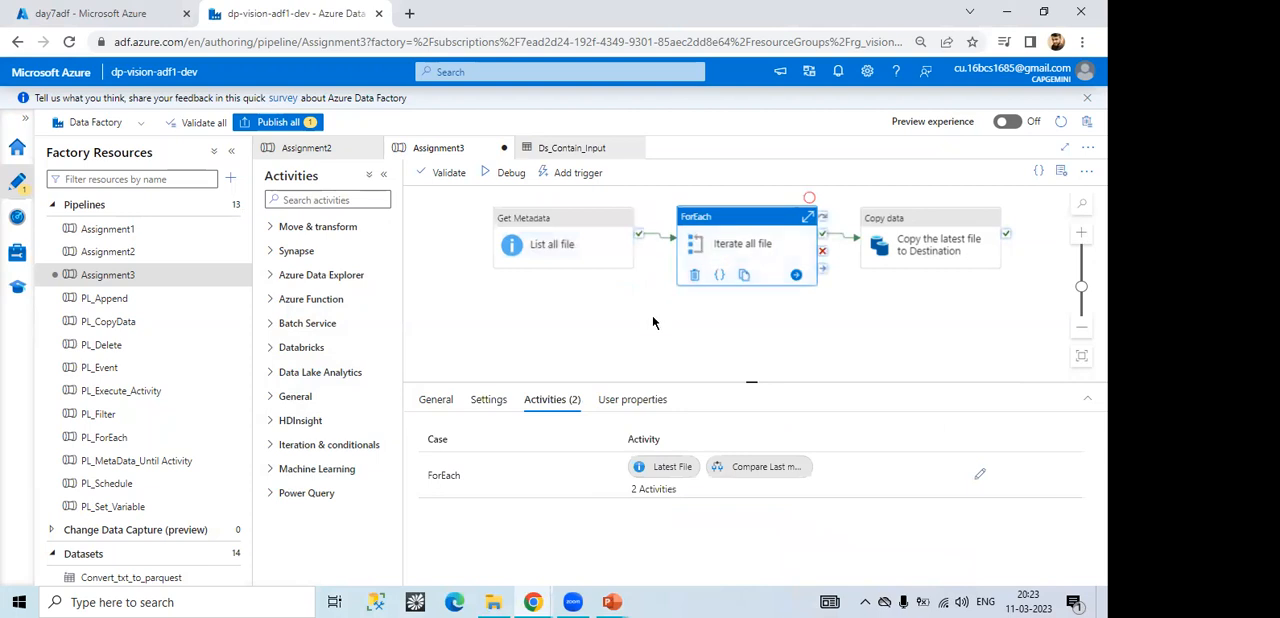
left_click(488, 400)
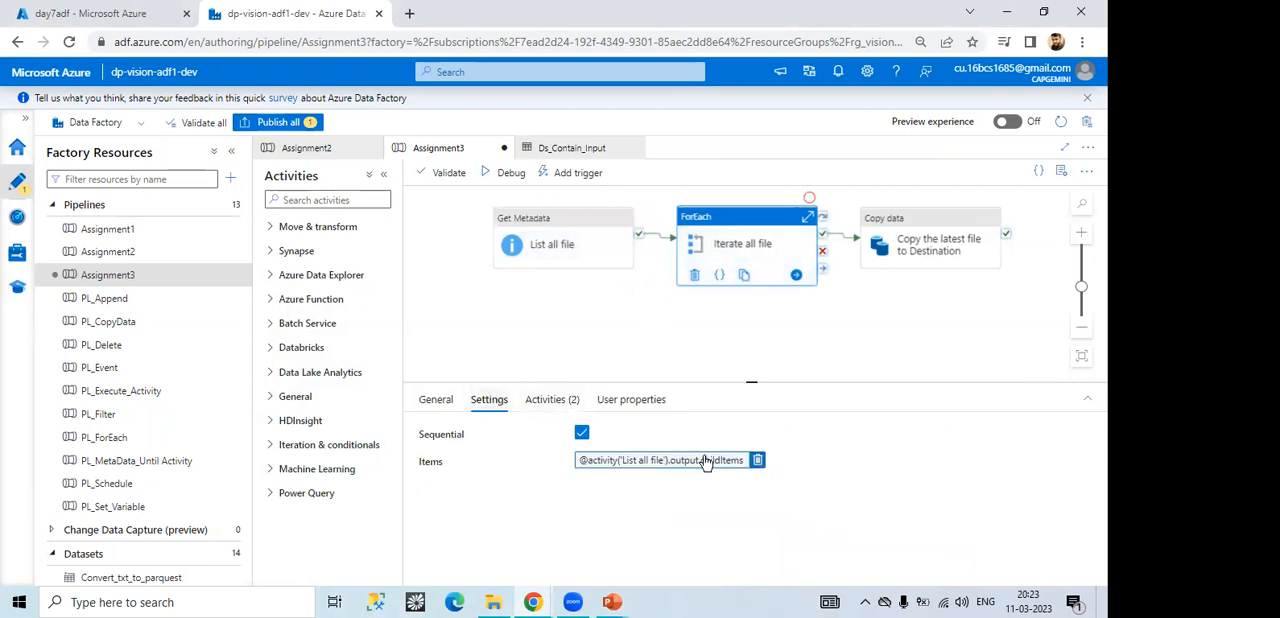
left_click(670, 460)
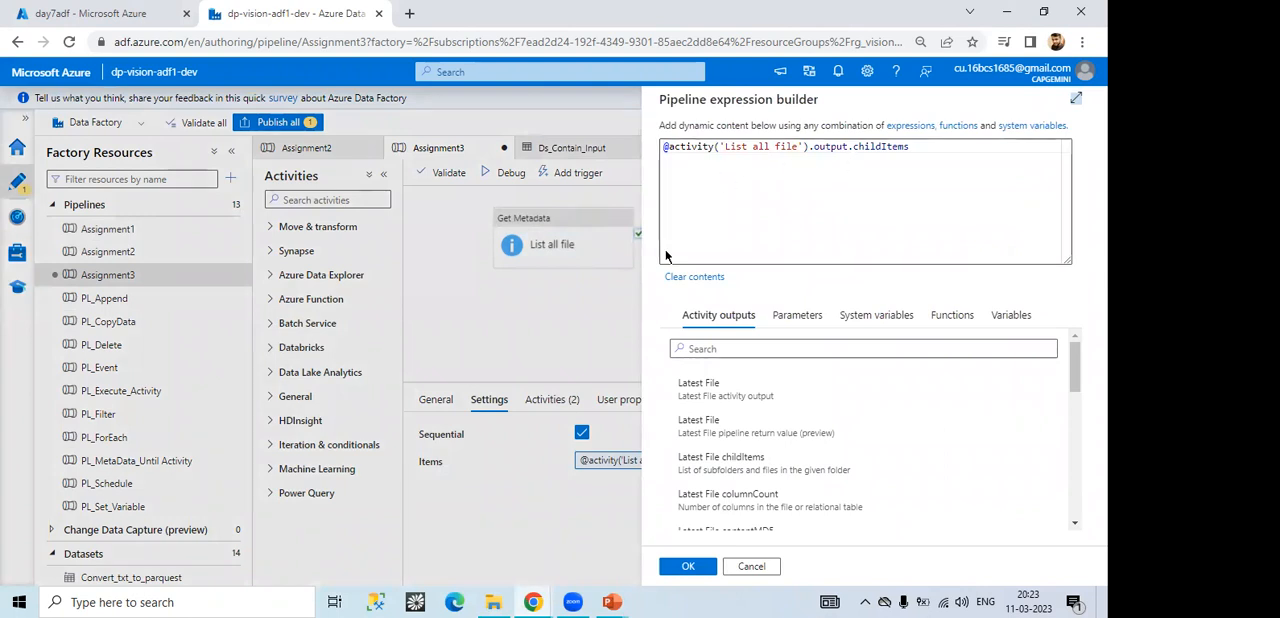
mouse_move(452, 484)
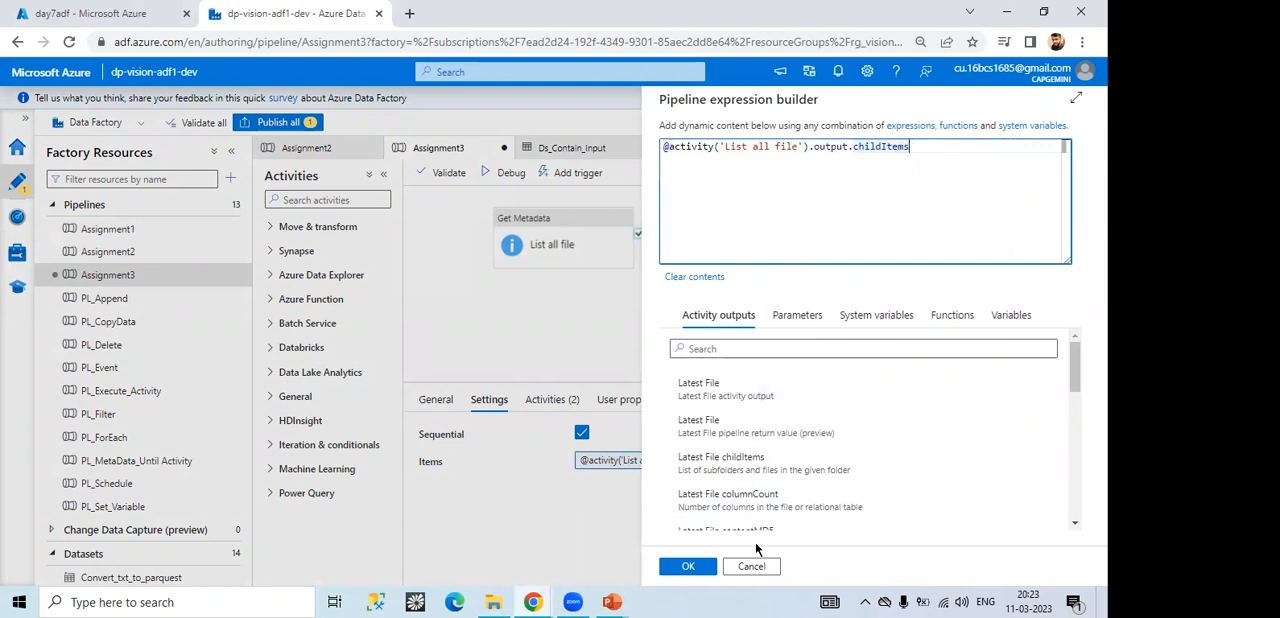
left_click(688, 566)
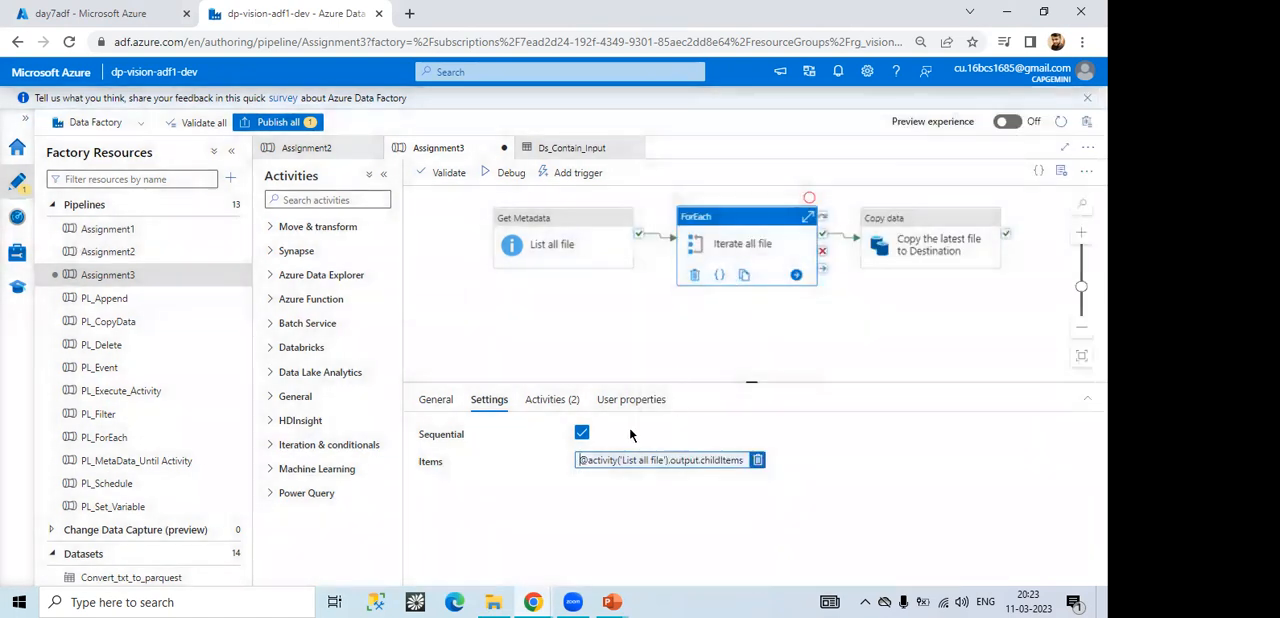
left_click(552, 400)
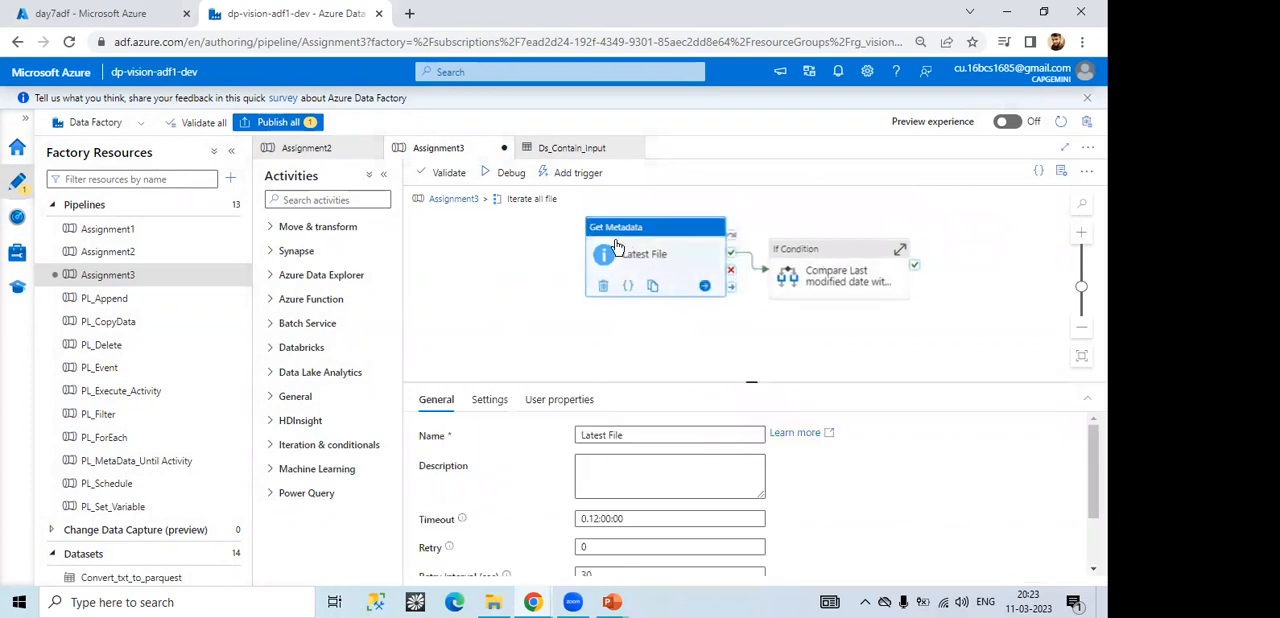
left_click(488, 400)
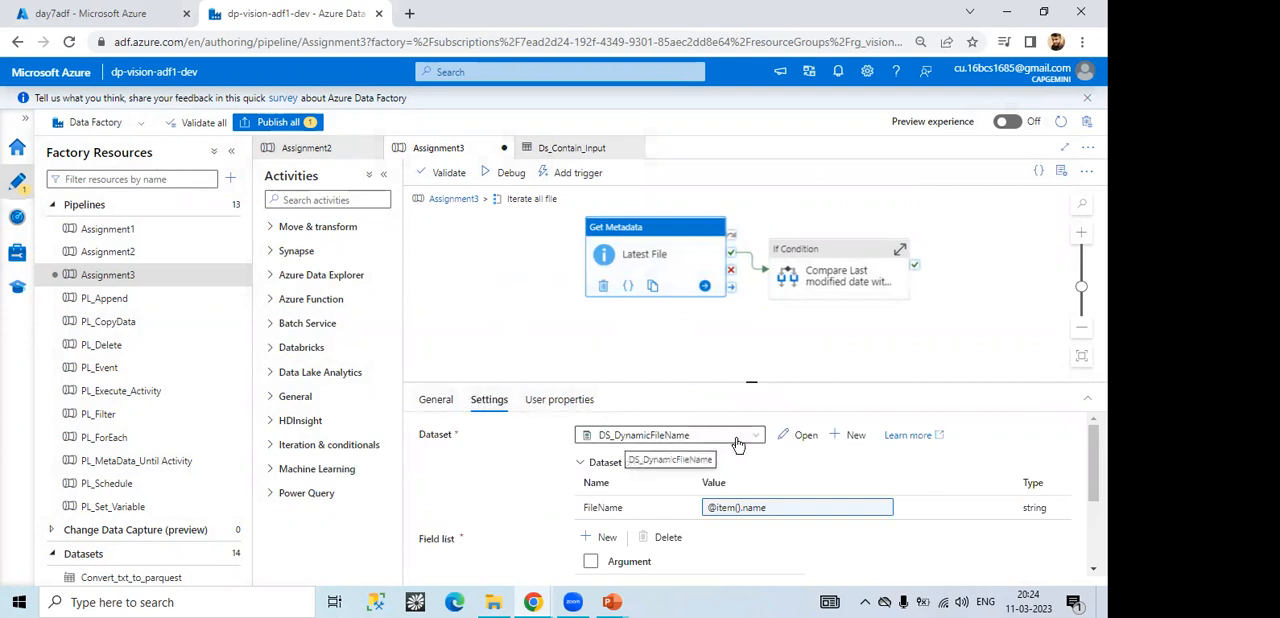
left_click(754, 436)
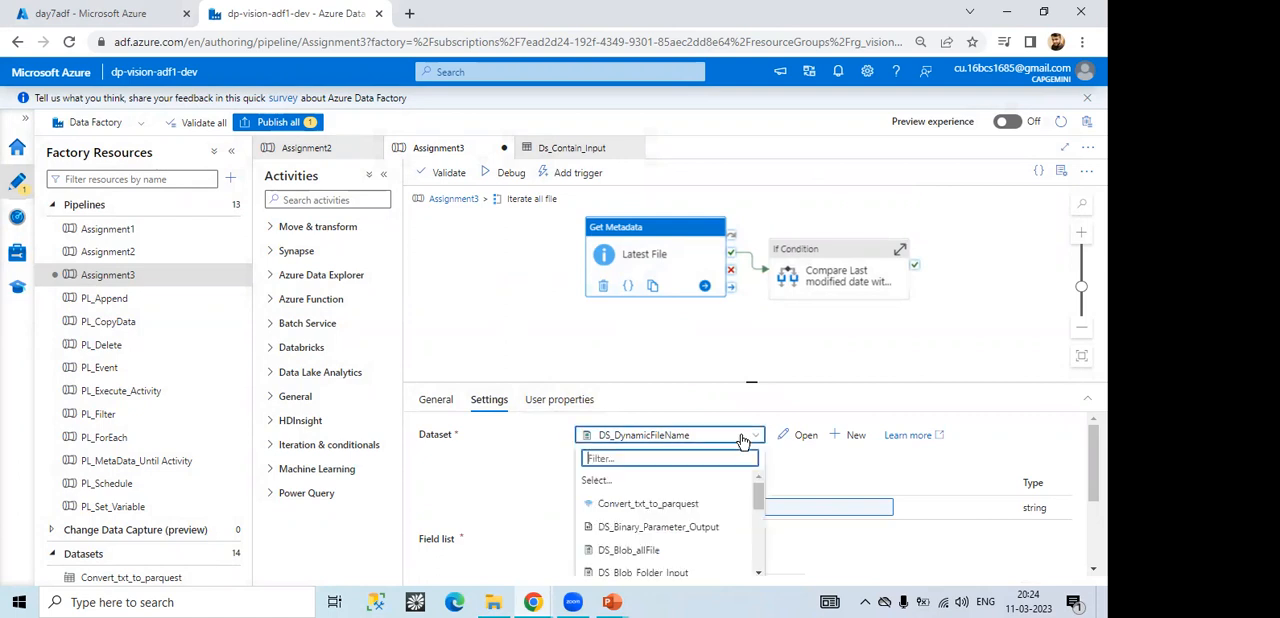
left_click(804, 436)
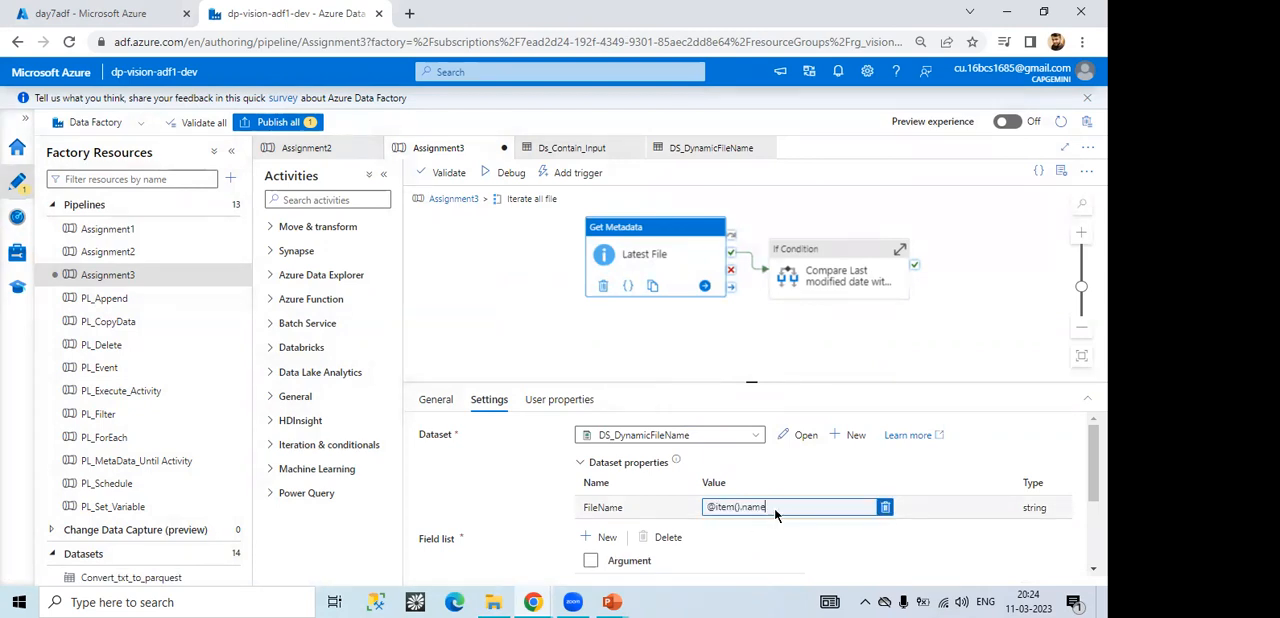
left_click(884, 508)
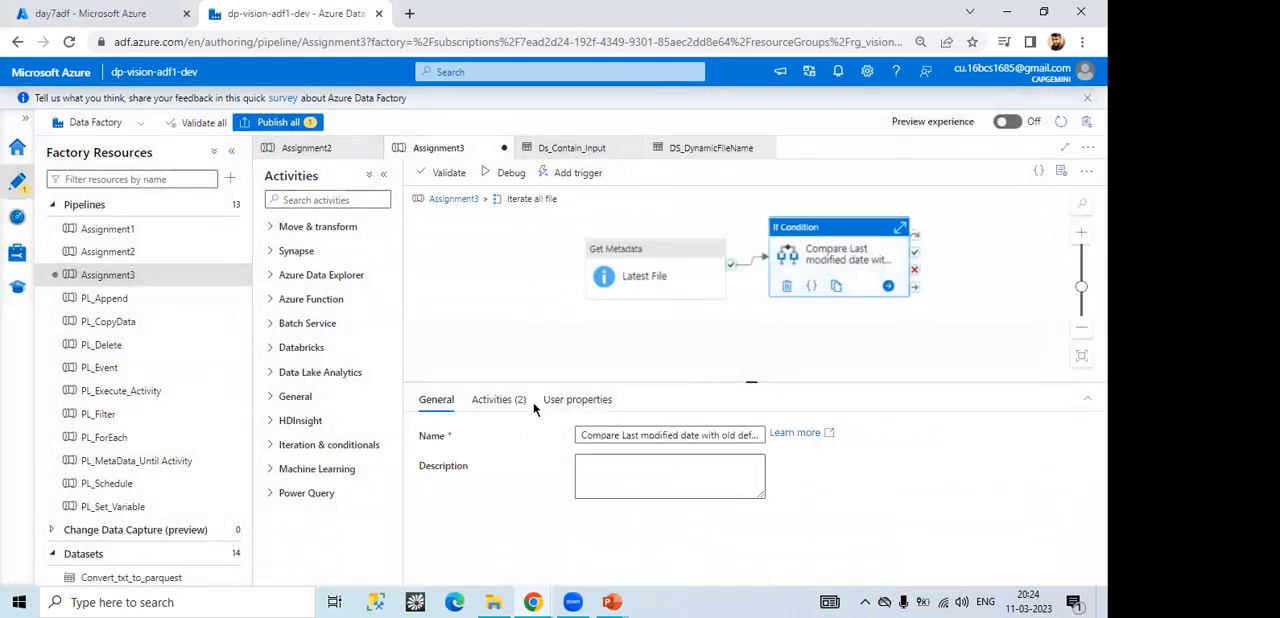
Step: Review the If Condition's greater() expression and True branch, then return to the Assignment3 top level
left_click(498, 400)
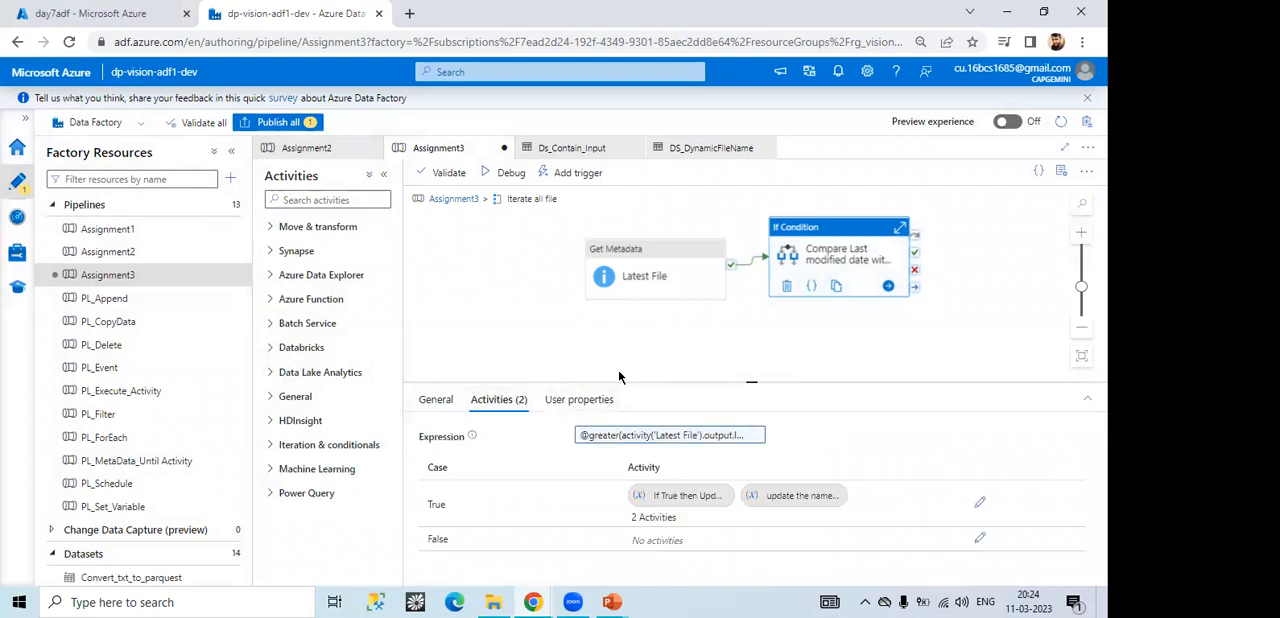
left_click(668, 434)
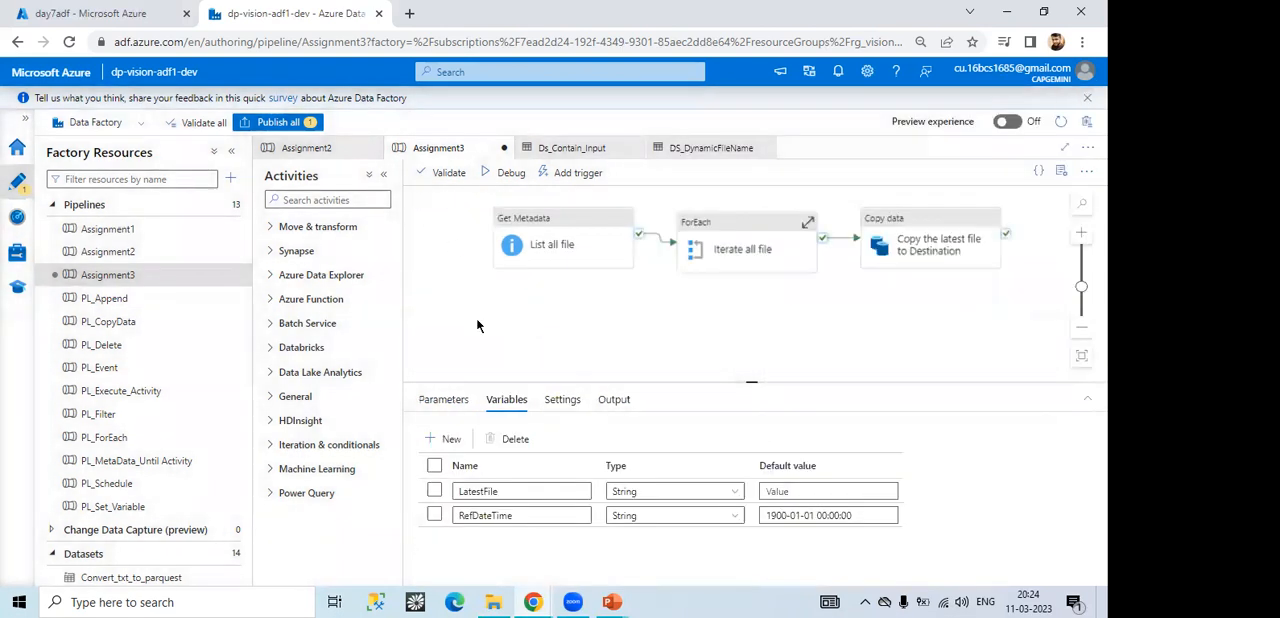
Step: Examine the full RefDateTime default date, then select the Iterate all file loop
left_click(742, 248)
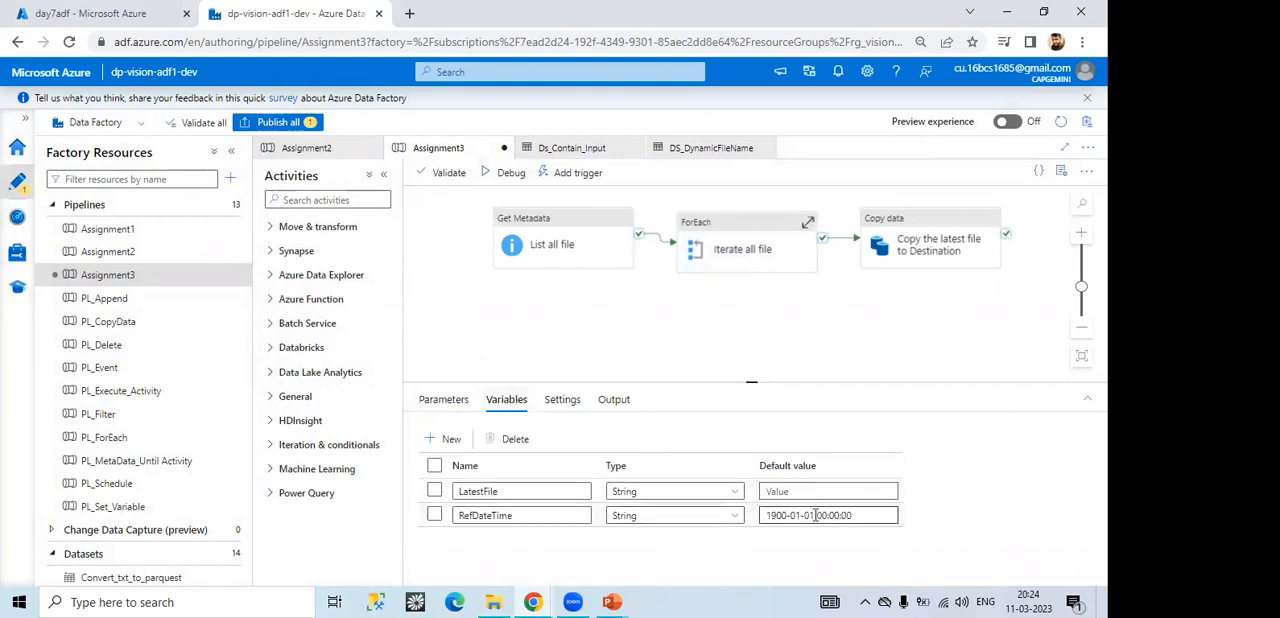
triple_click(828, 516)
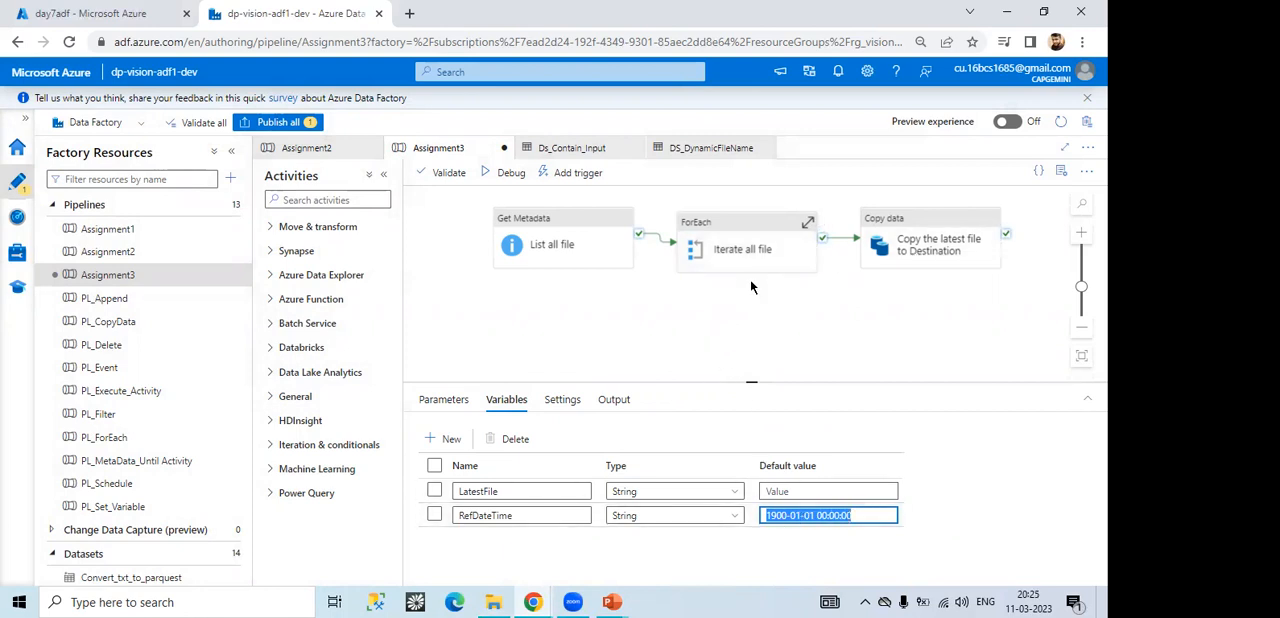
mouse_move(724, 248)
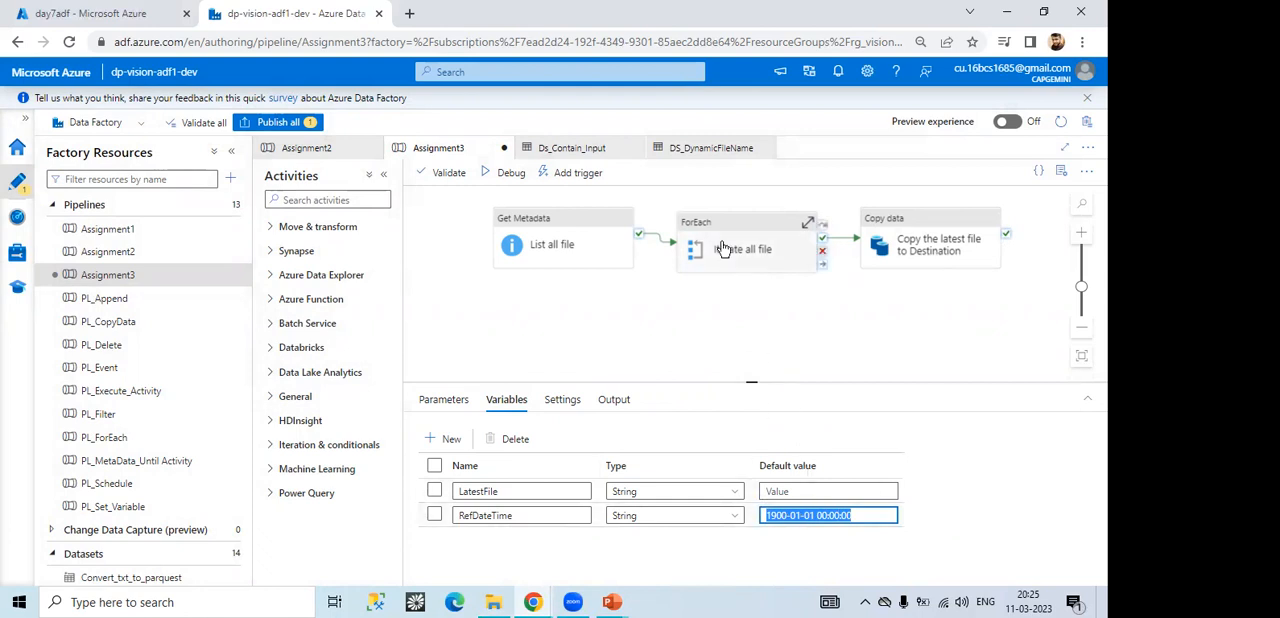
left_click(928, 238)
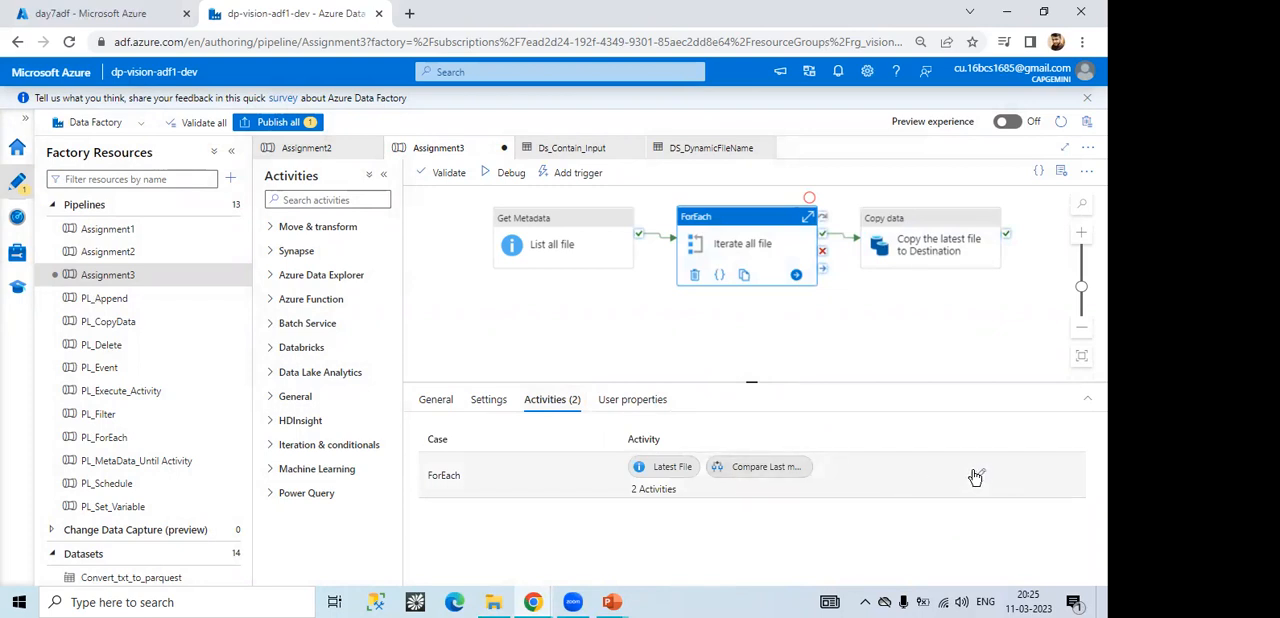
mouse_move(980, 476)
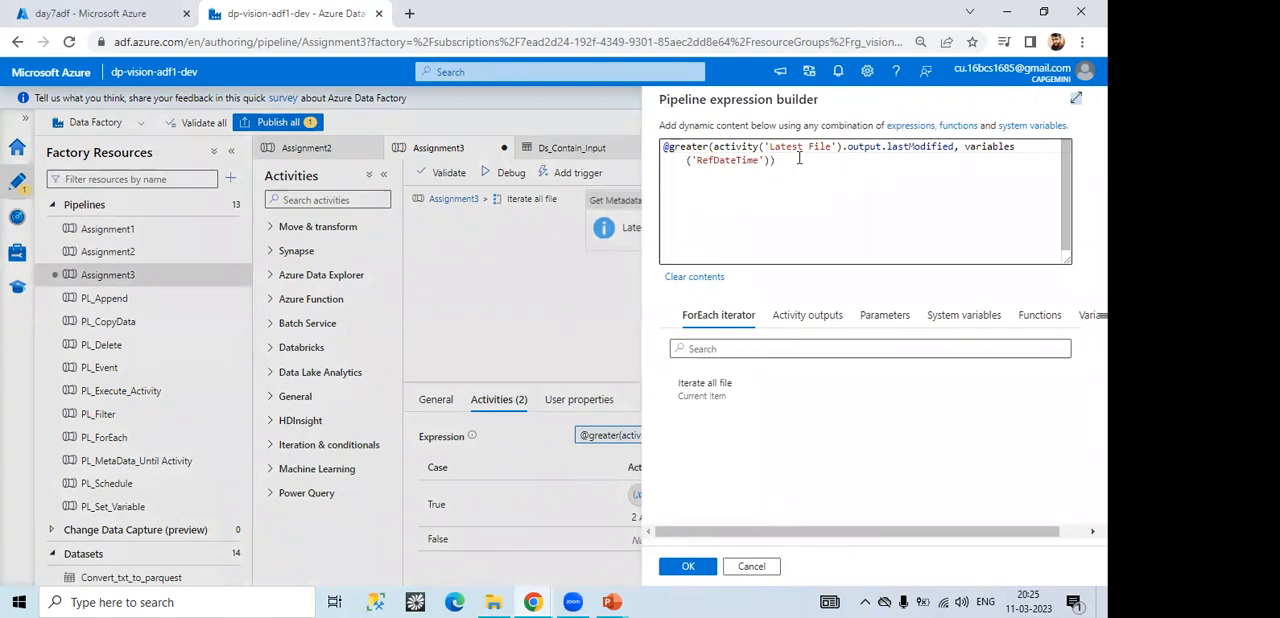
mouse_move(748, 600)
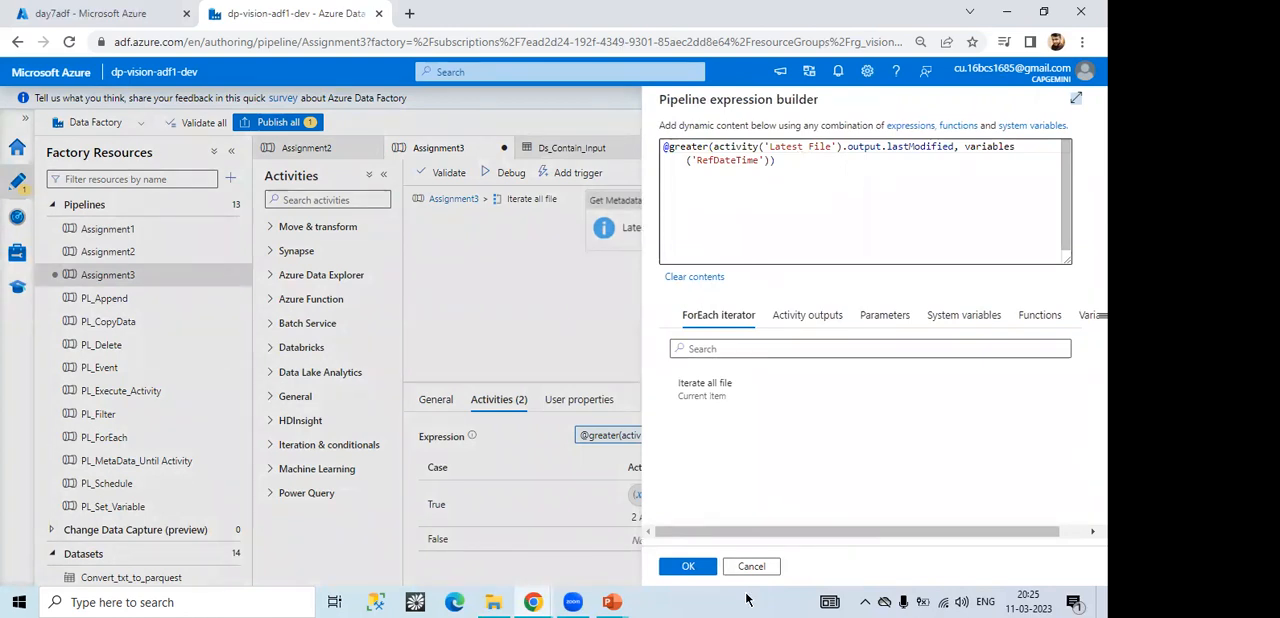
mouse_move(752, 566)
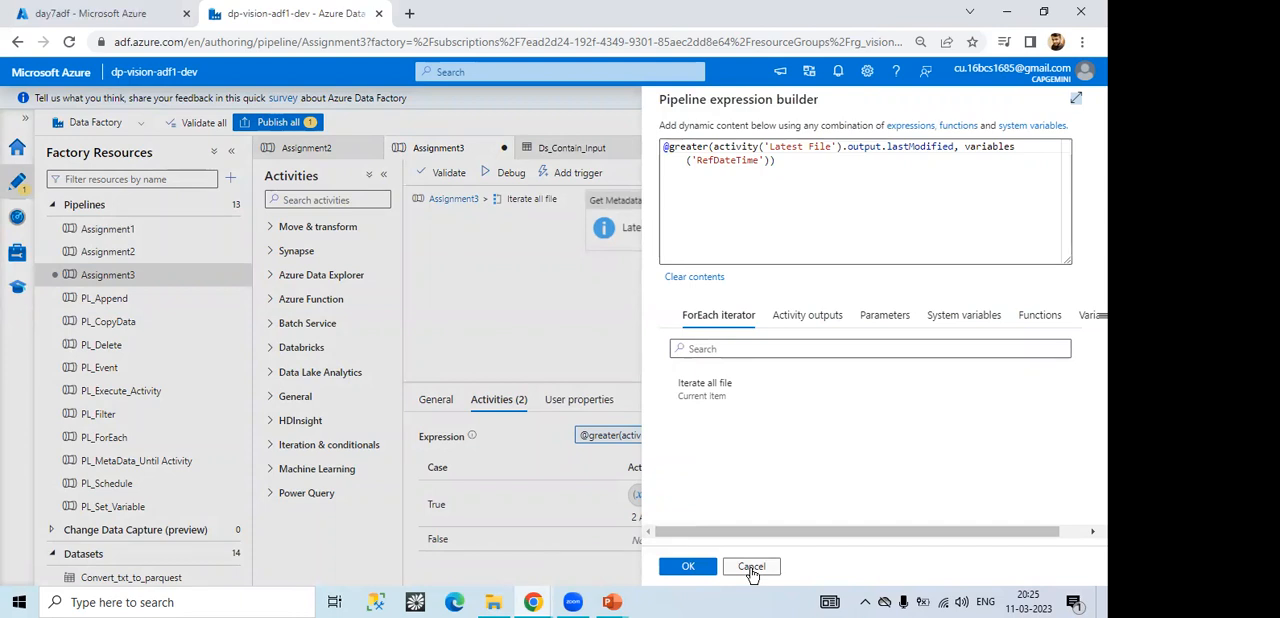
Step: Check the dynamic FileName property and the RefDateTime comparison expression without changing them
left_click(752, 566)
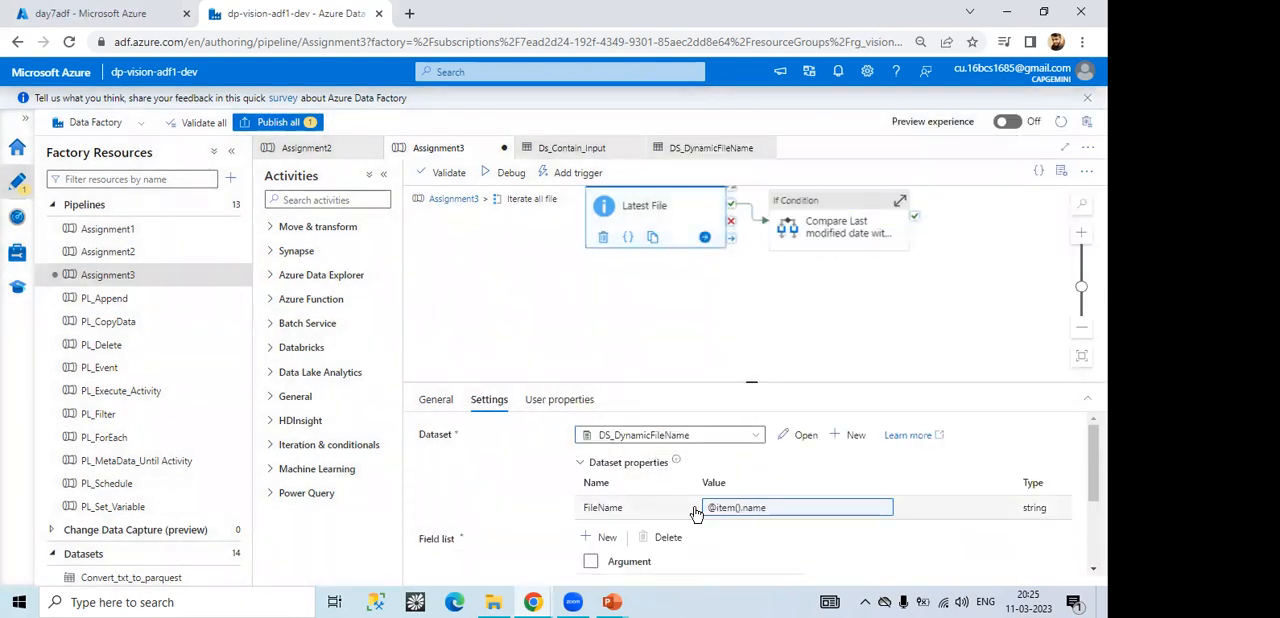
left_click(836, 212)
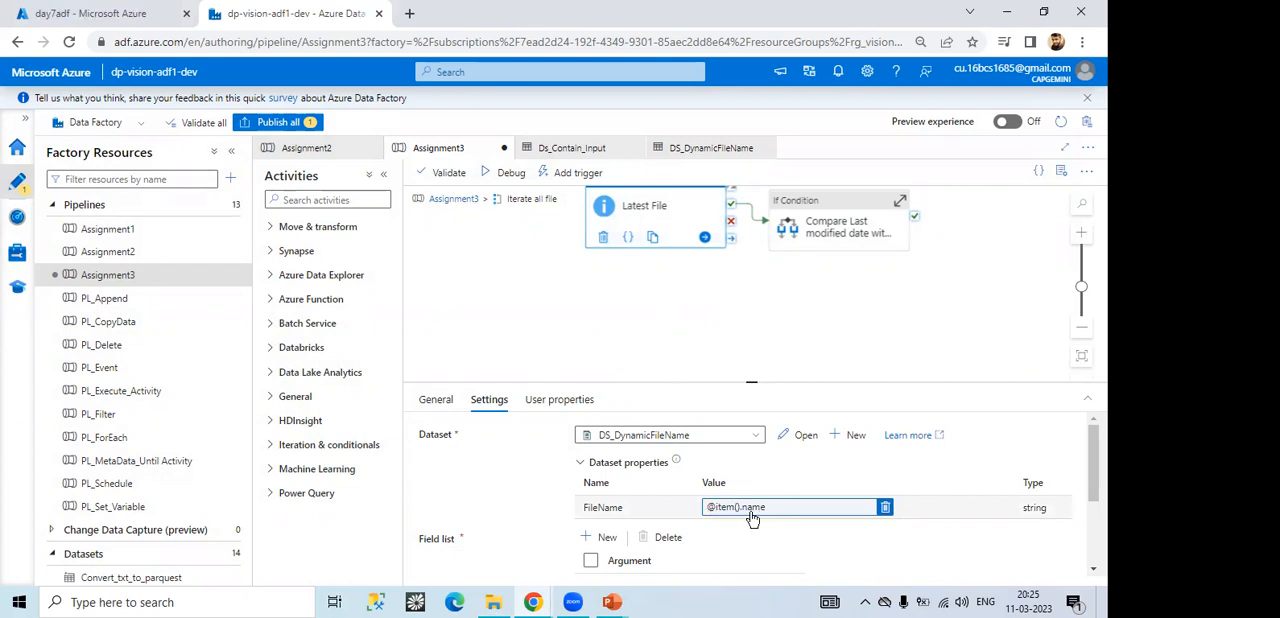
mouse_move(686, 366)
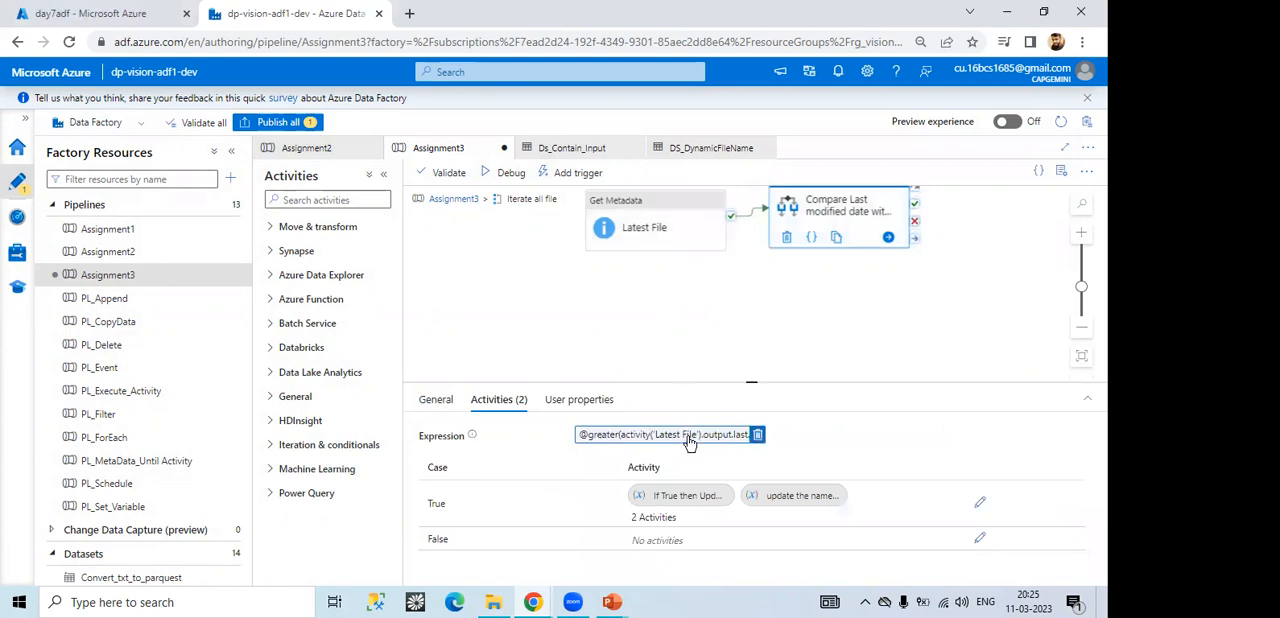
left_click(670, 434)
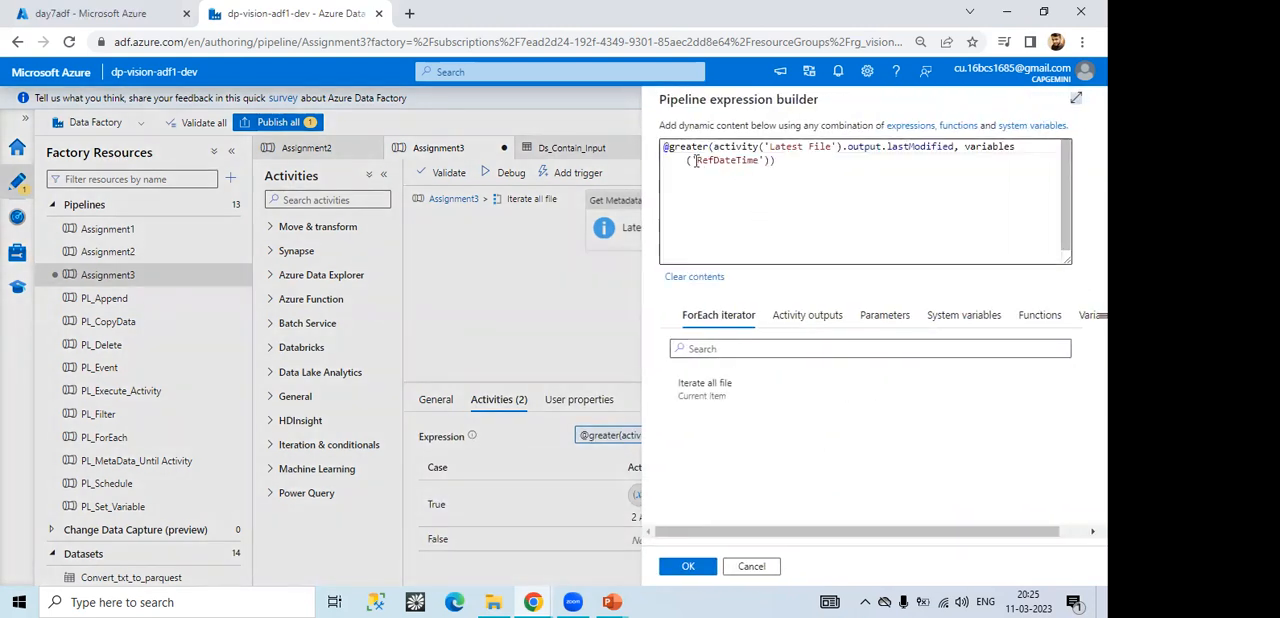
double_click(728, 160)
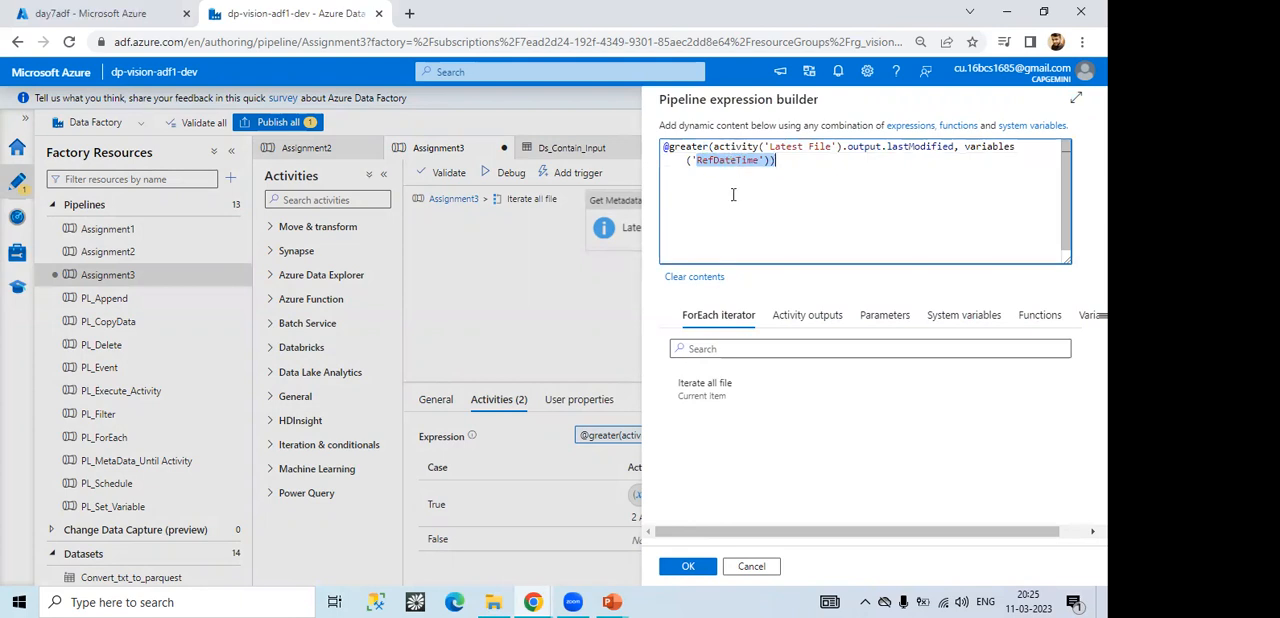
left_click(688, 566)
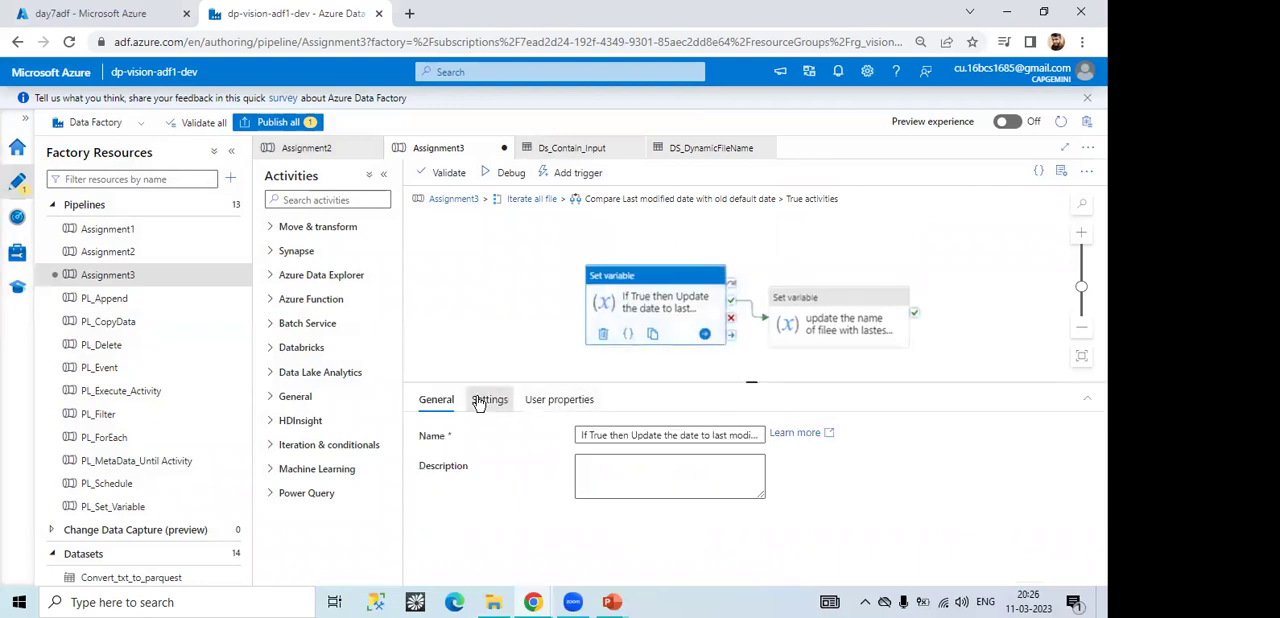
left_click(488, 400)
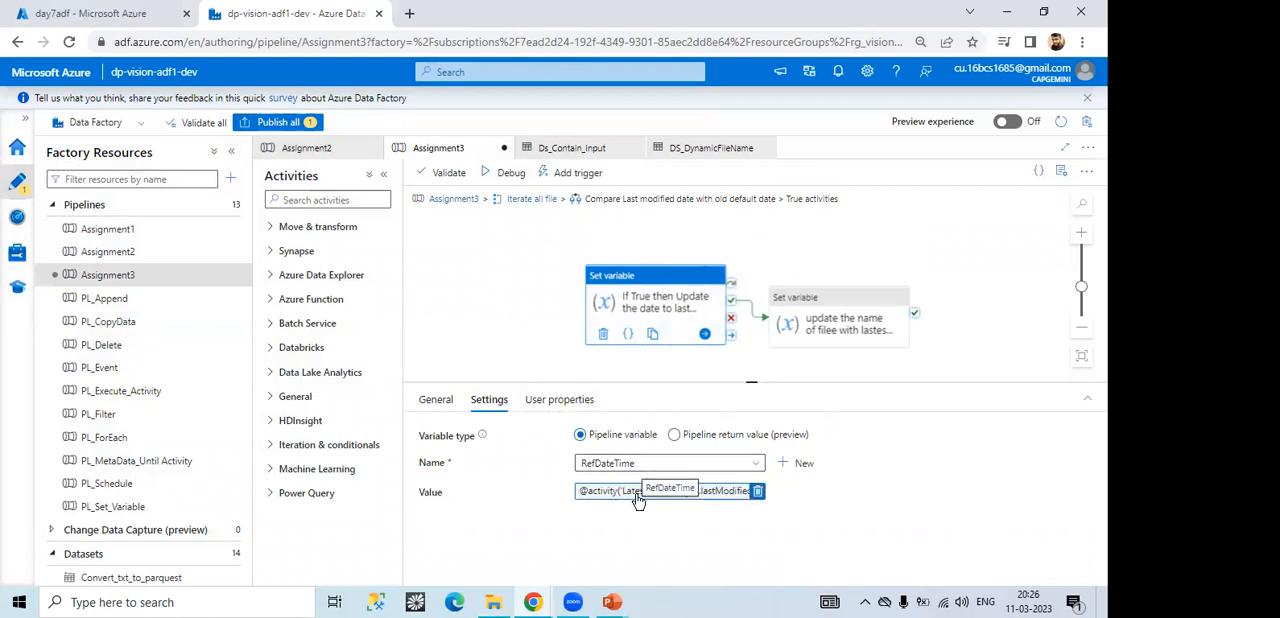
left_click(640, 492)
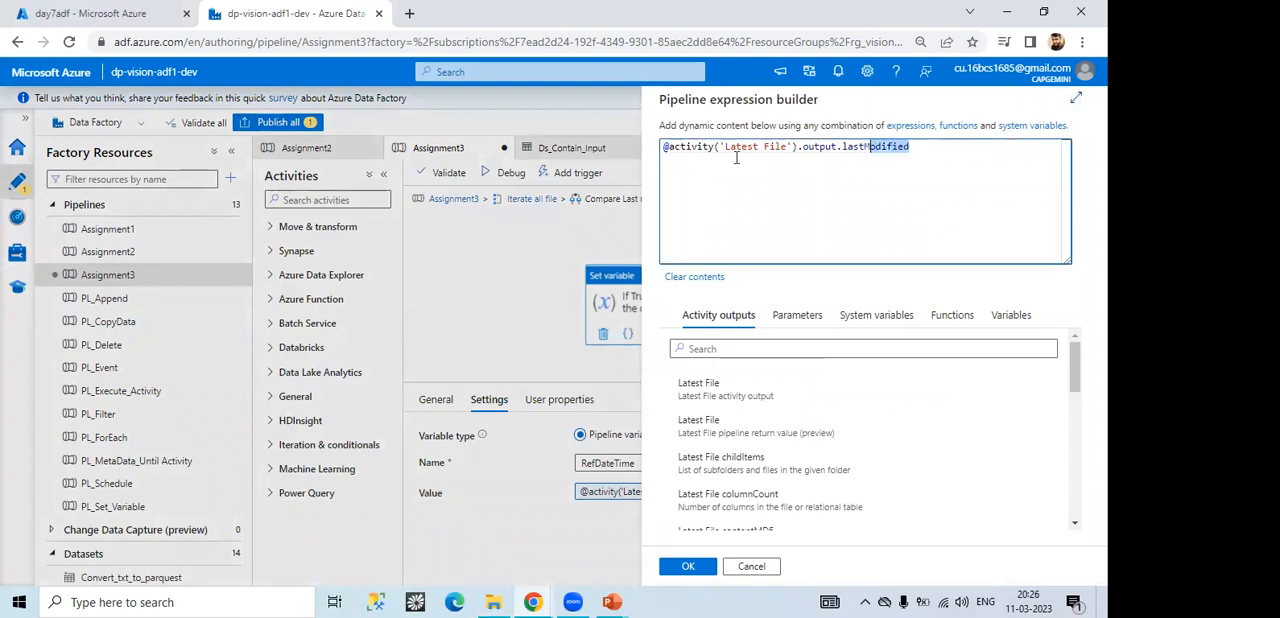
mouse_move(752, 566)
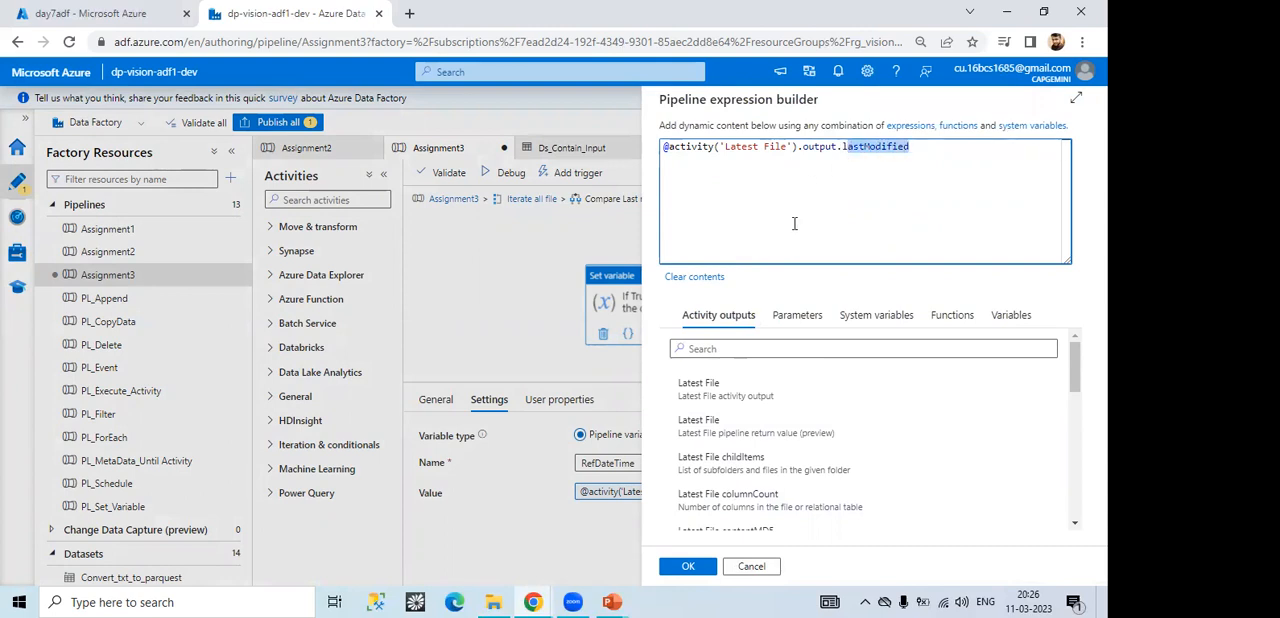
left_click(688, 566)
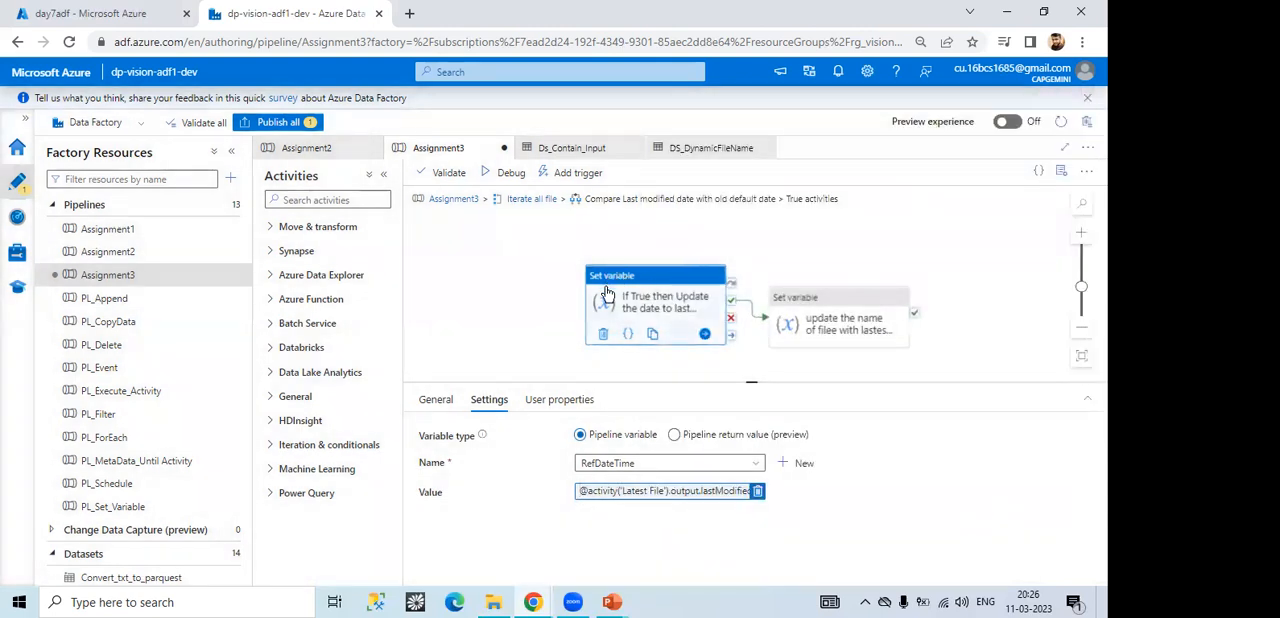
mouse_move(632, 318)
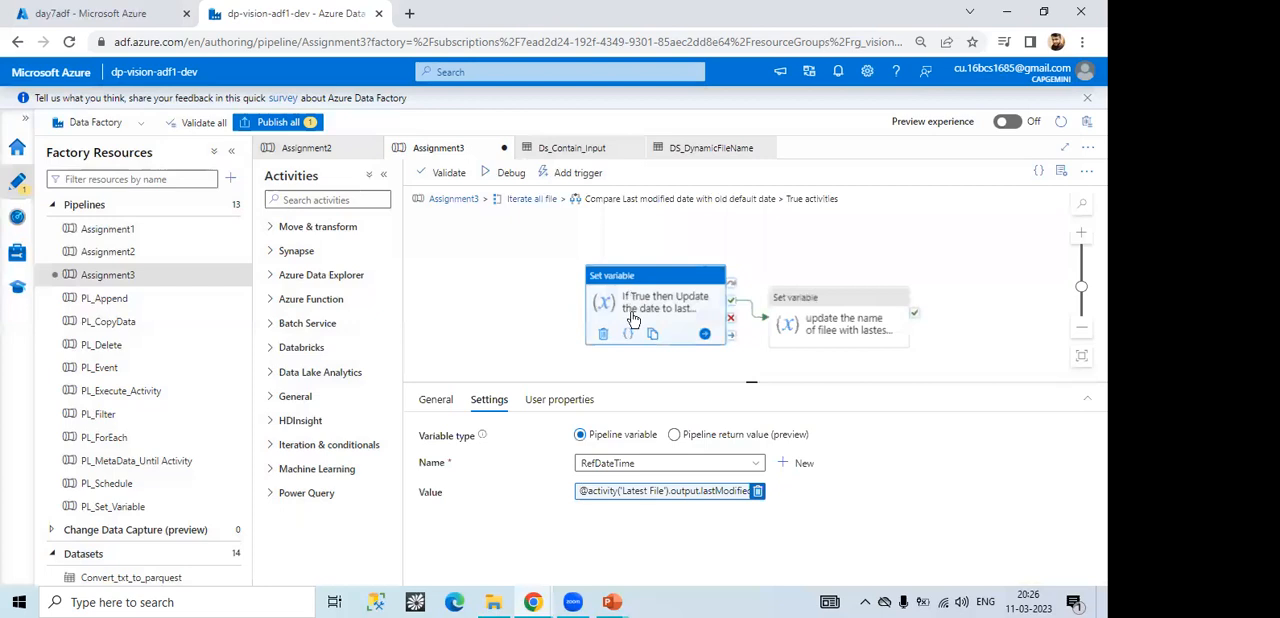
mouse_move(808, 318)
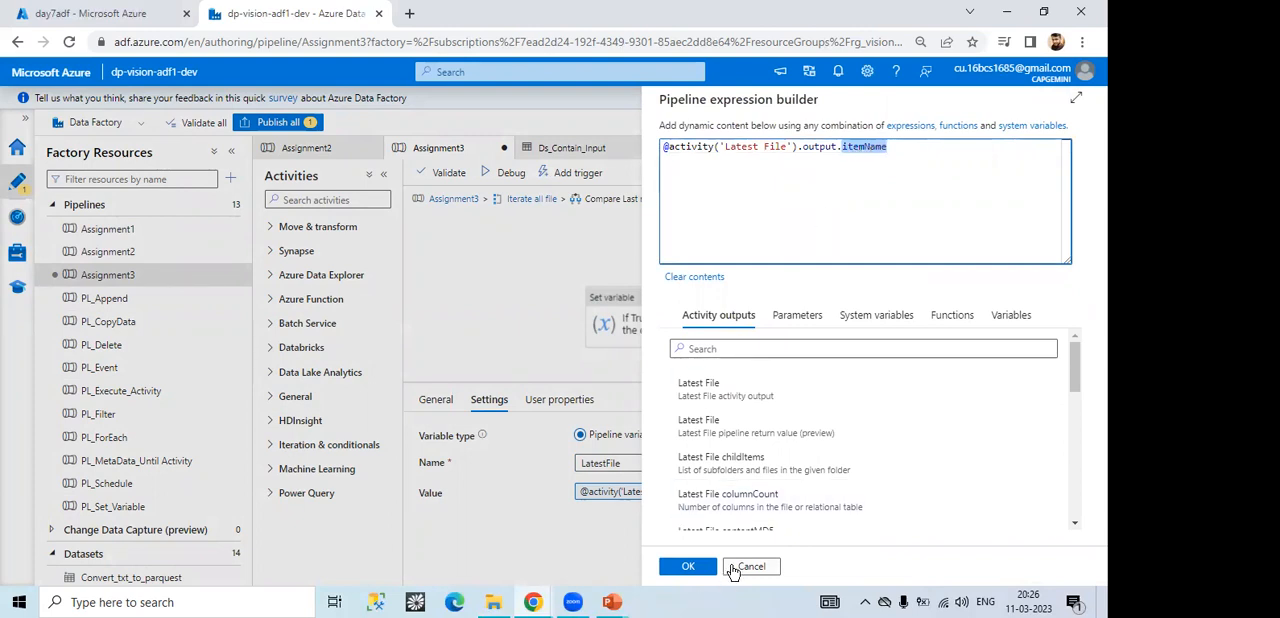
left_click(688, 566)
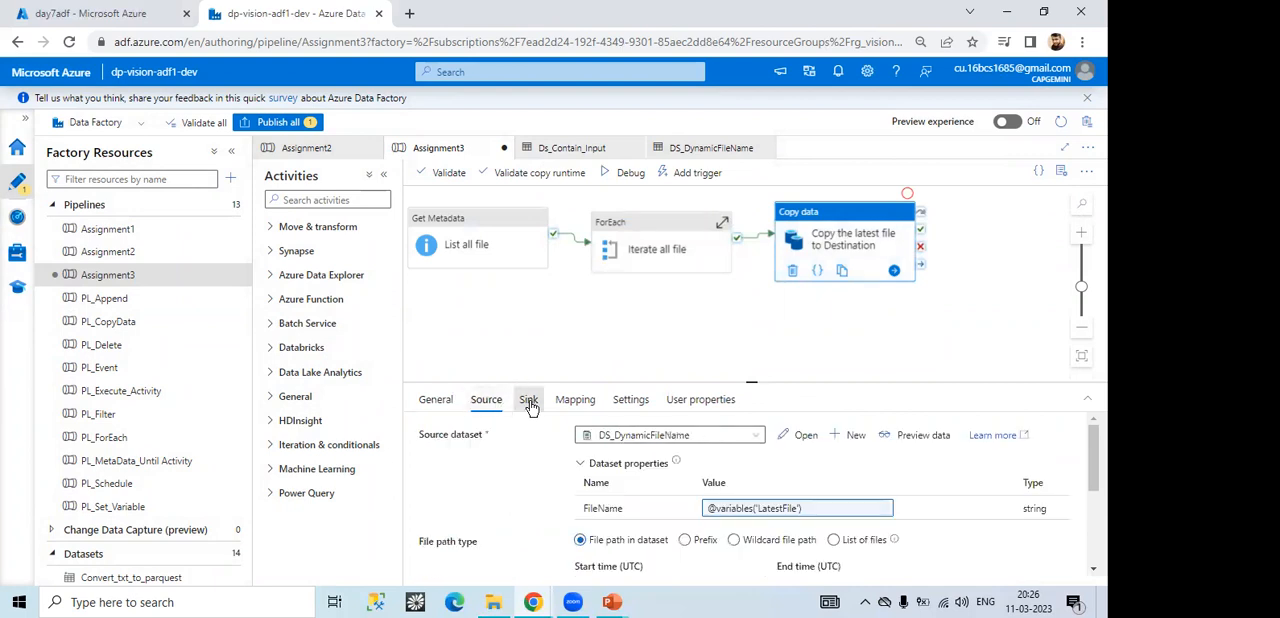
Step: View the Copy data sink writing to the DS_Output_Final dataset
left_click(528, 400)
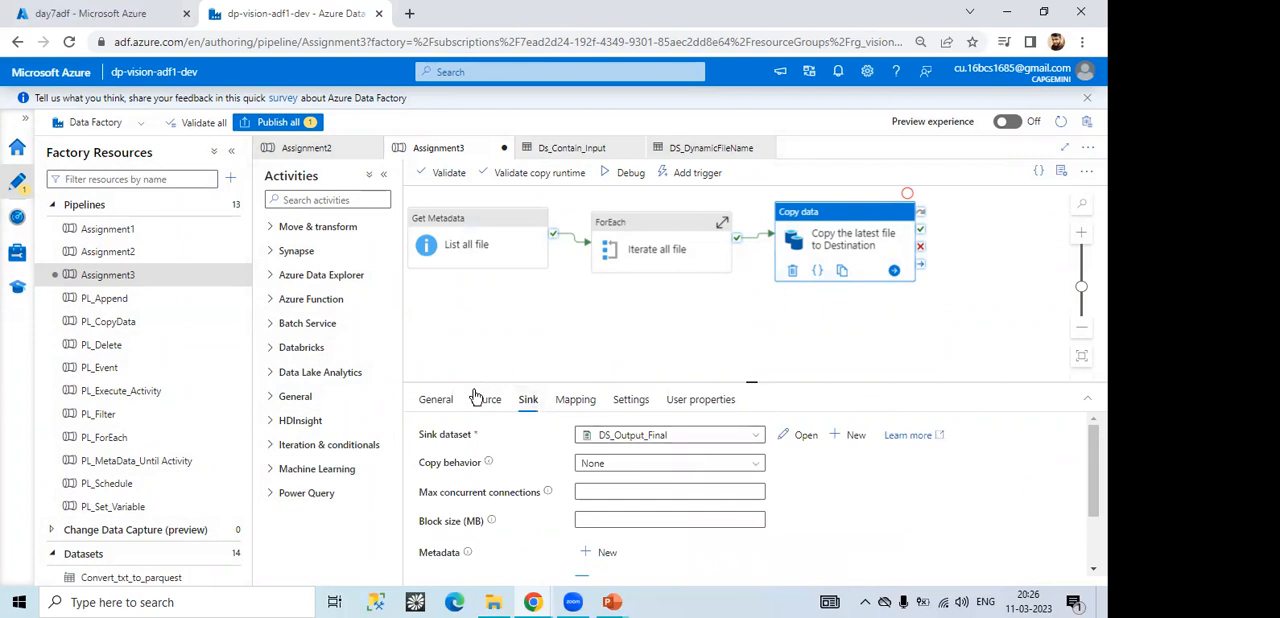
mouse_move(564, 320)
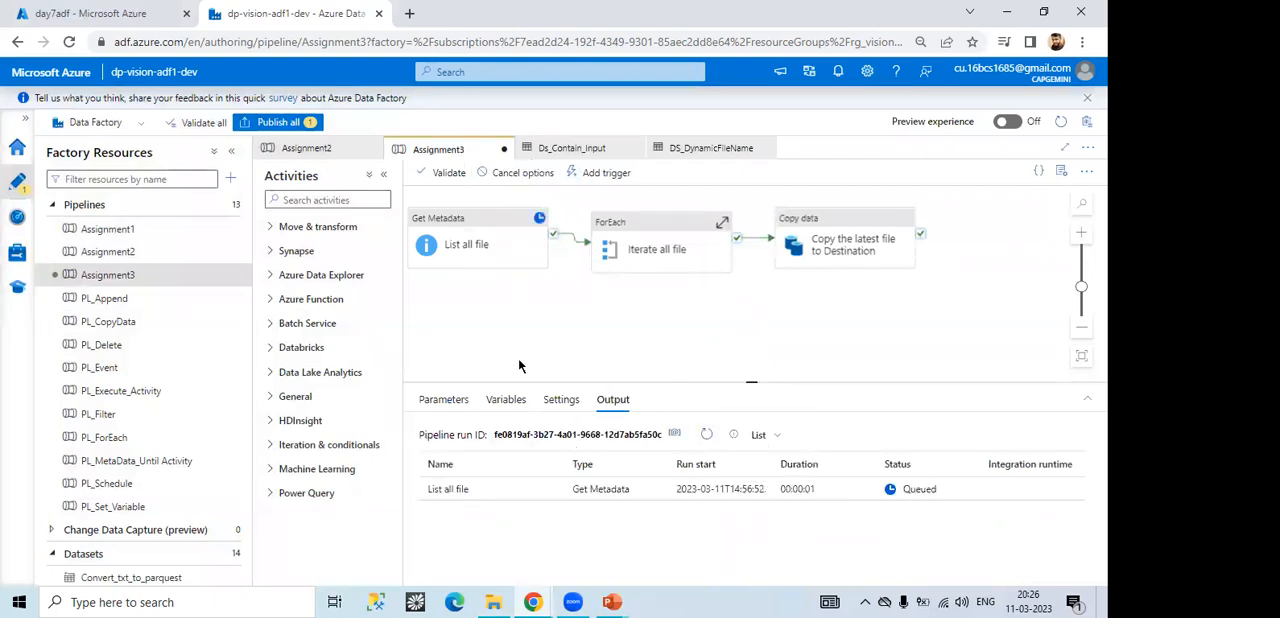
mouse_move(286, 276)
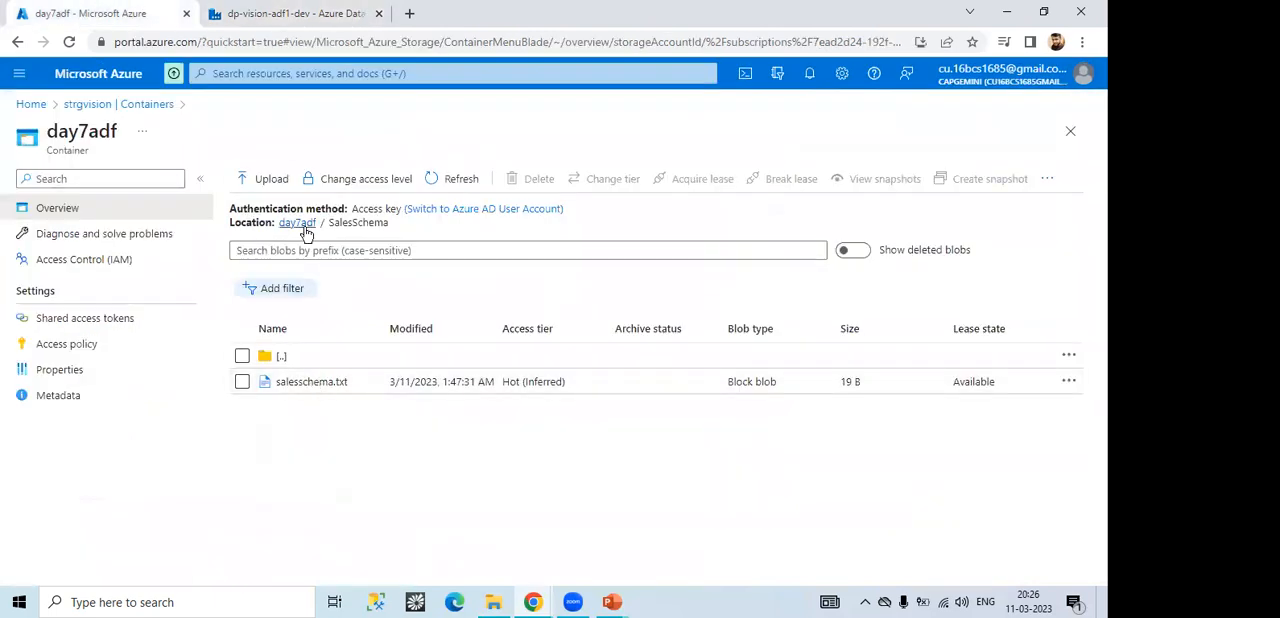
Step: Browse the day7adf container to the SchemaOutput folder holding emp.txt and sales.txt
left_click(296, 222)
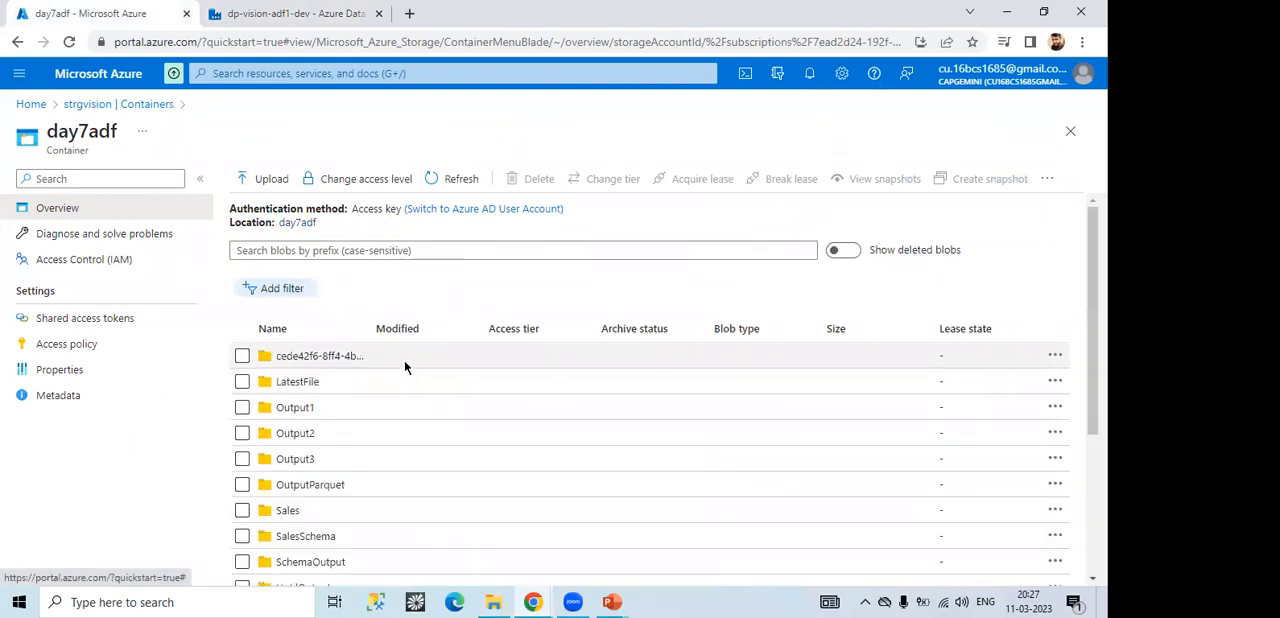
mouse_move(318, 410)
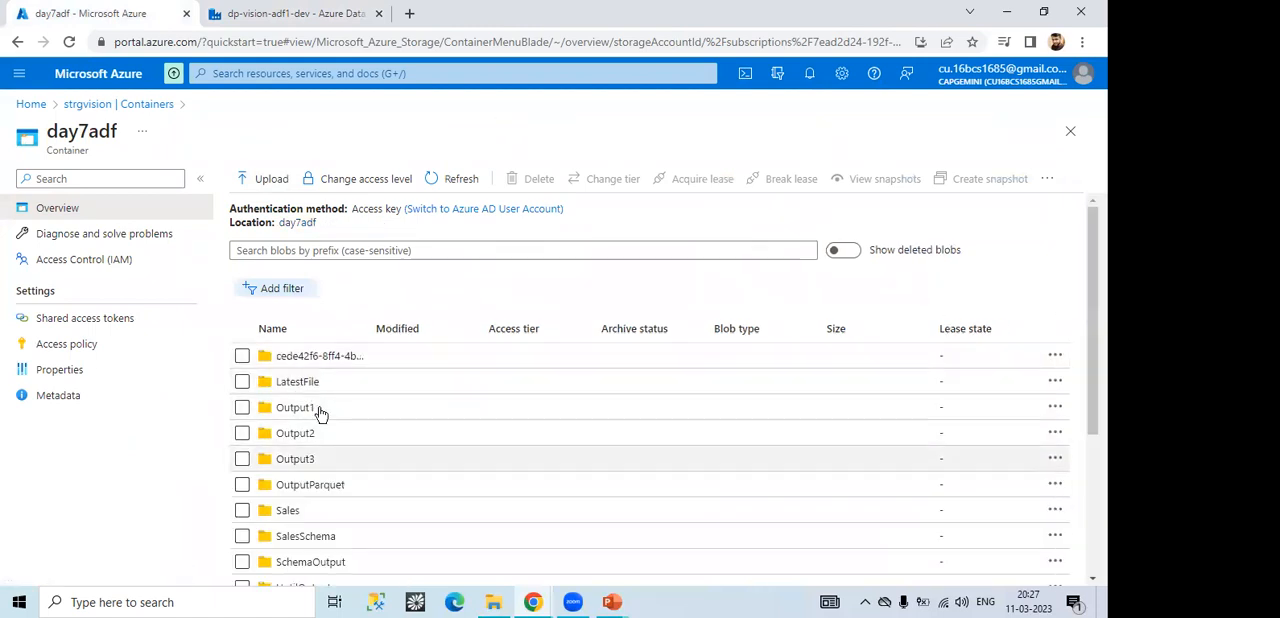
scroll("down", 3)
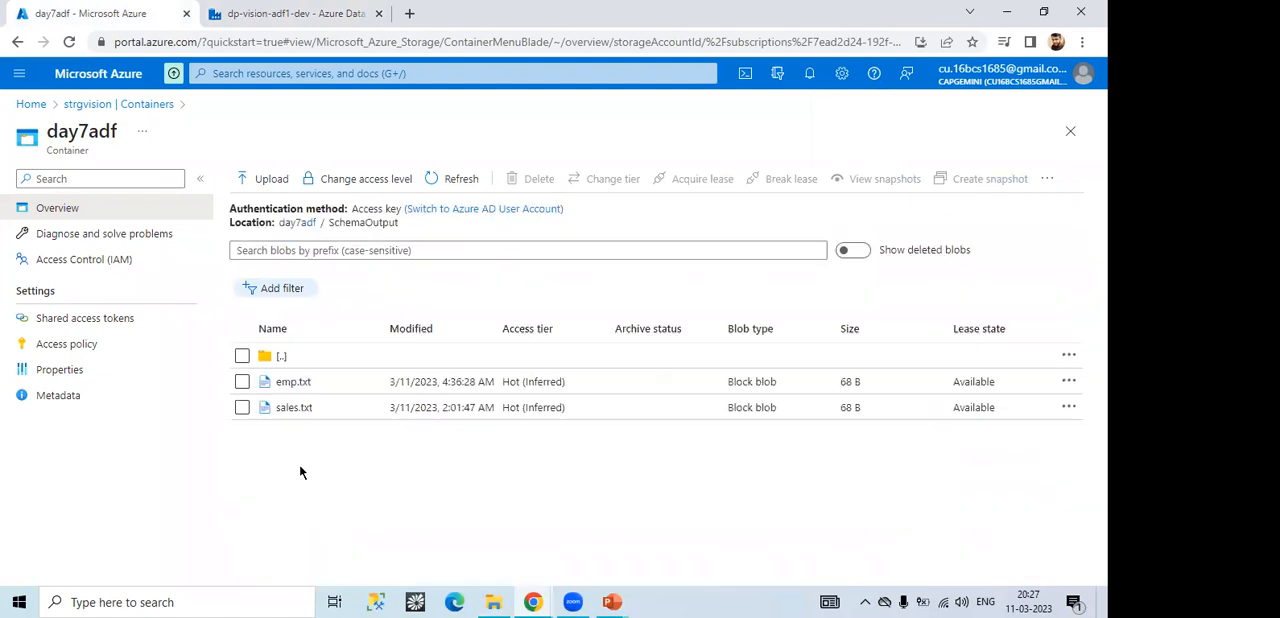
mouse_move(300, 408)
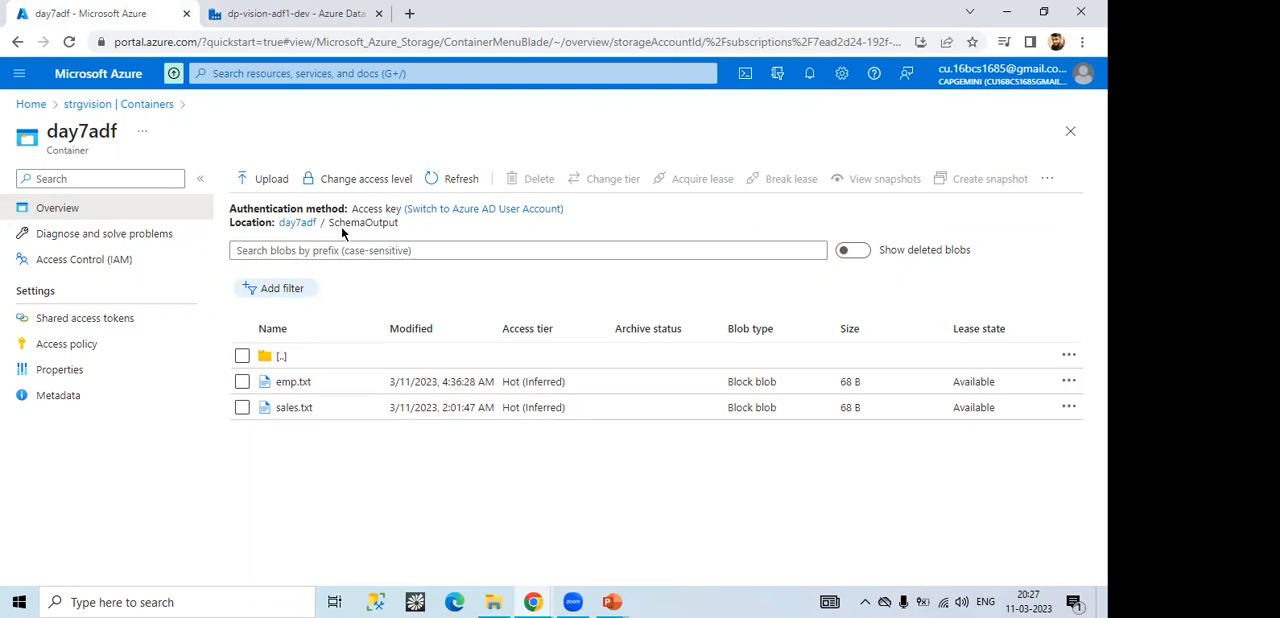
mouse_move(324, 236)
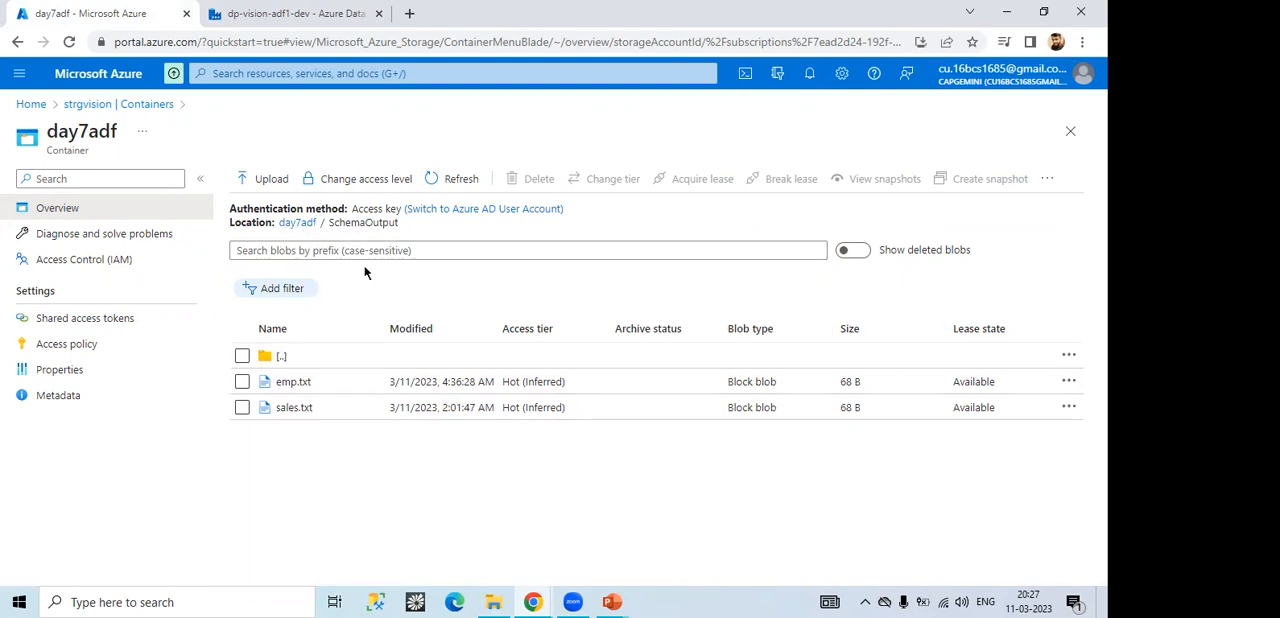
mouse_move(294, 408)
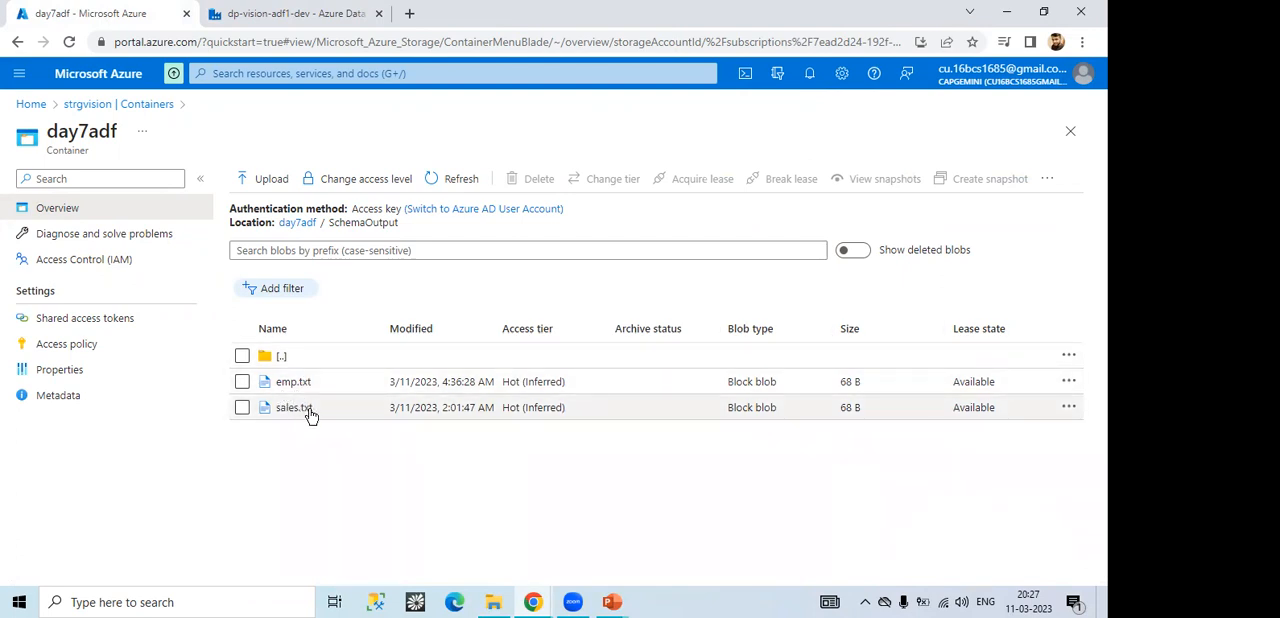
mouse_move(296, 226)
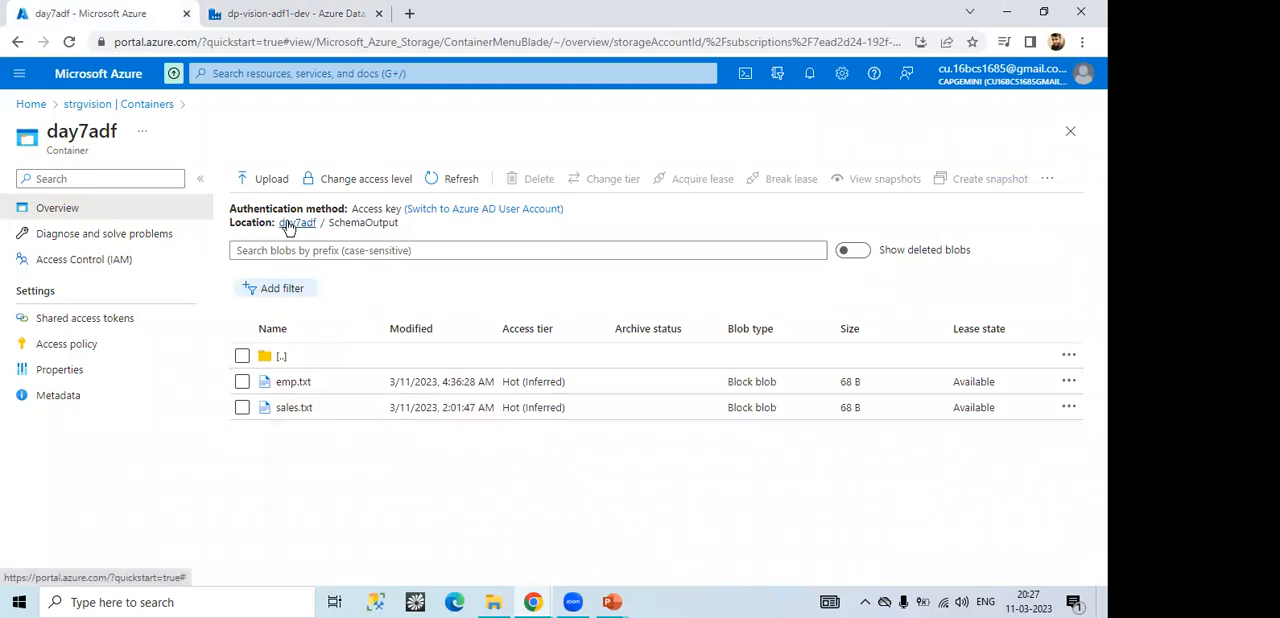
left_click(290, 16)
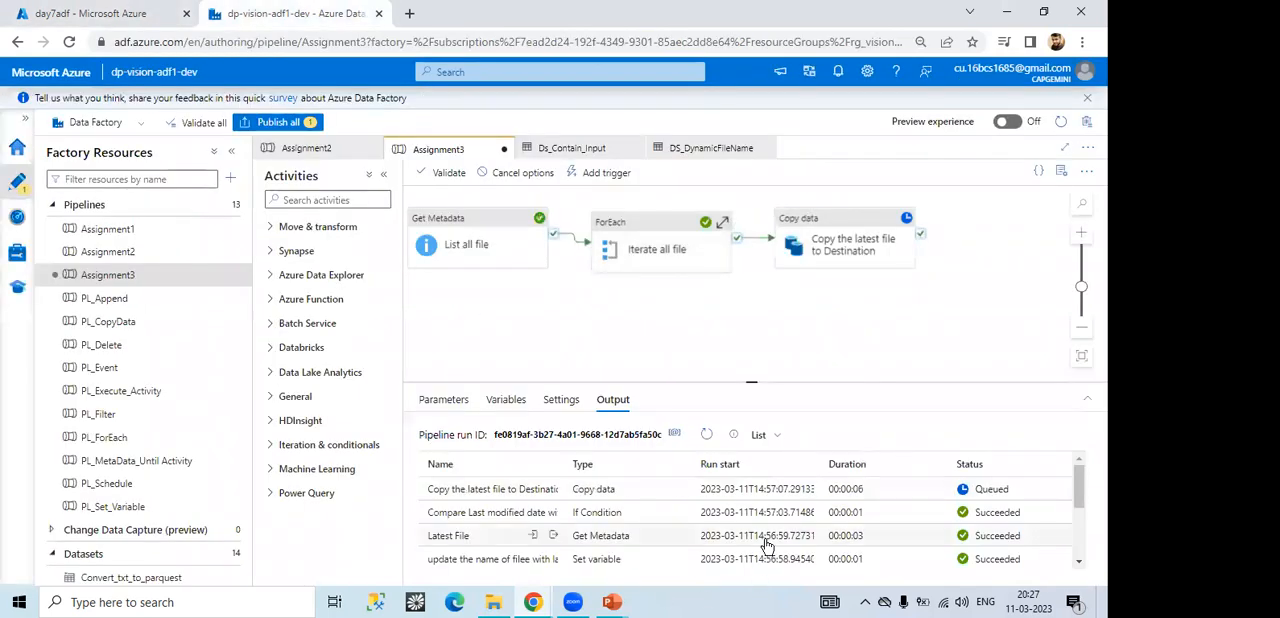
left_click(90, 18)
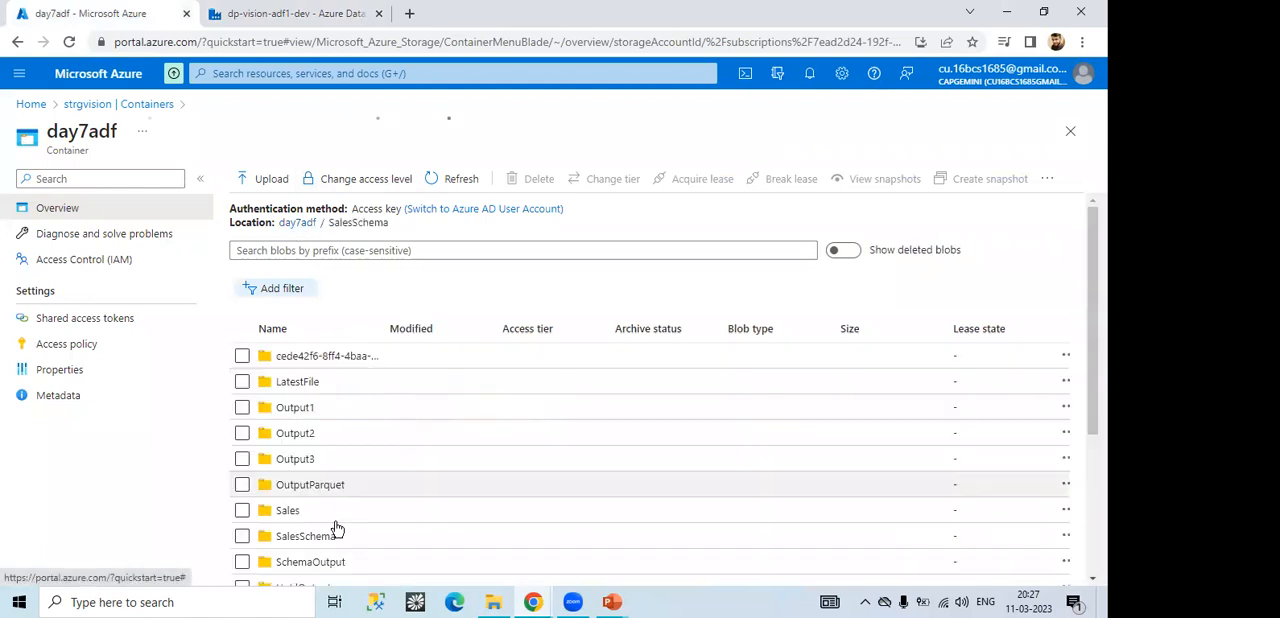
left_click(304, 562)
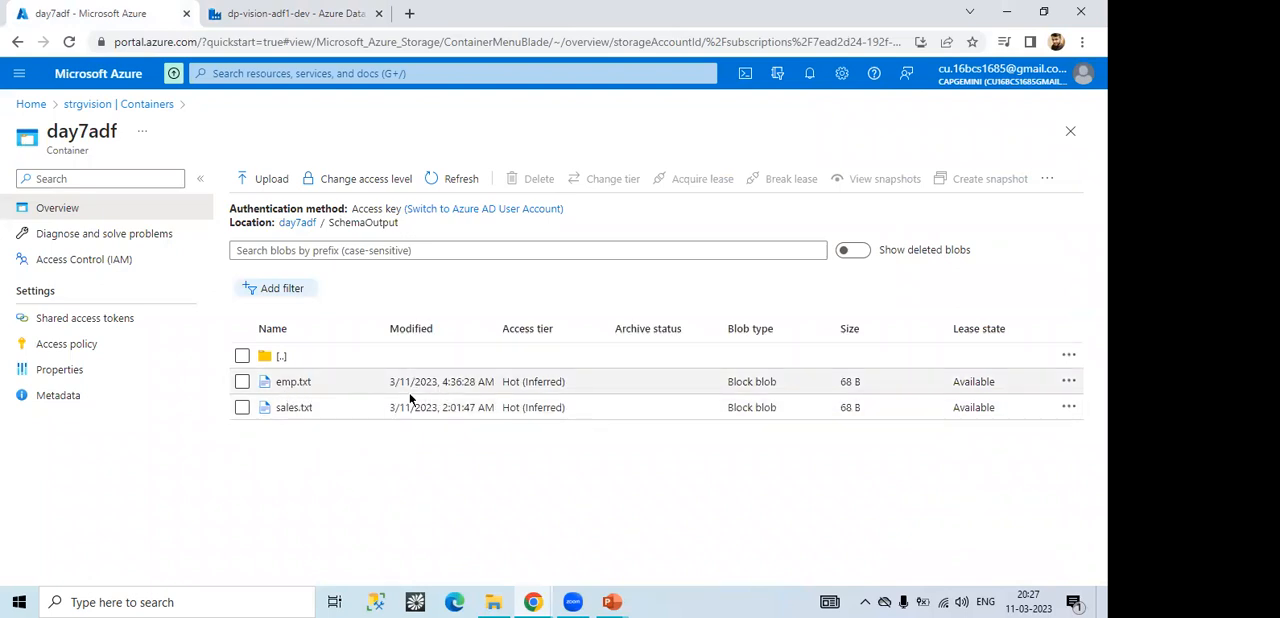
mouse_move(456, 394)
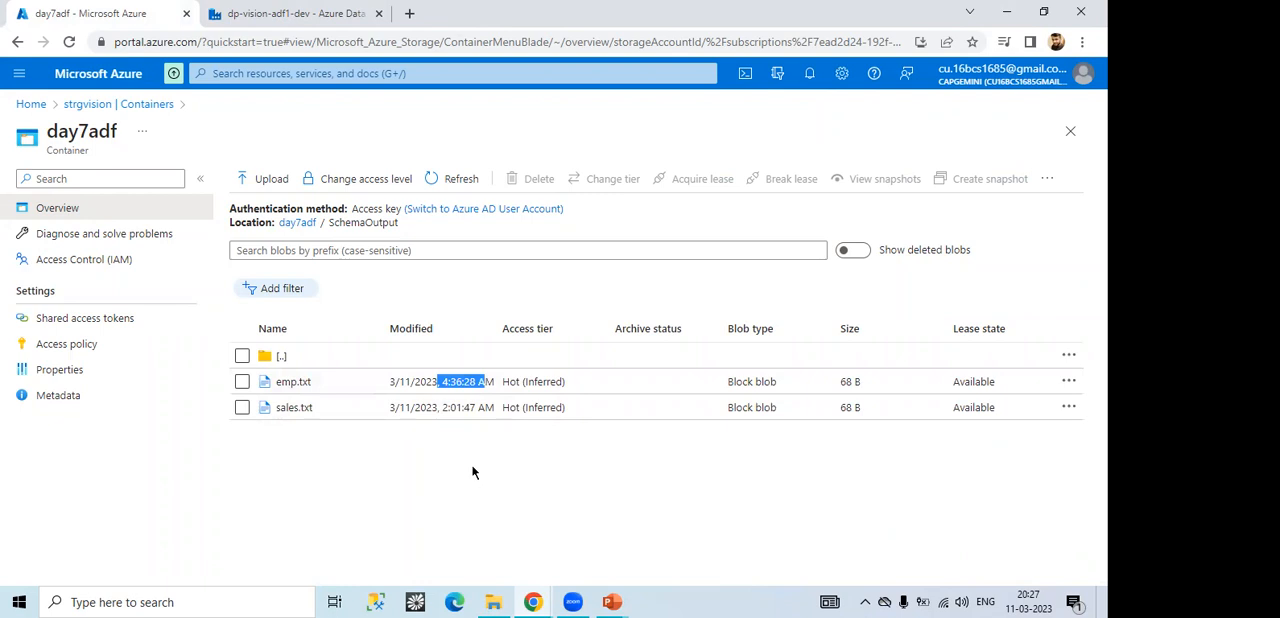
left_click(290, 16)
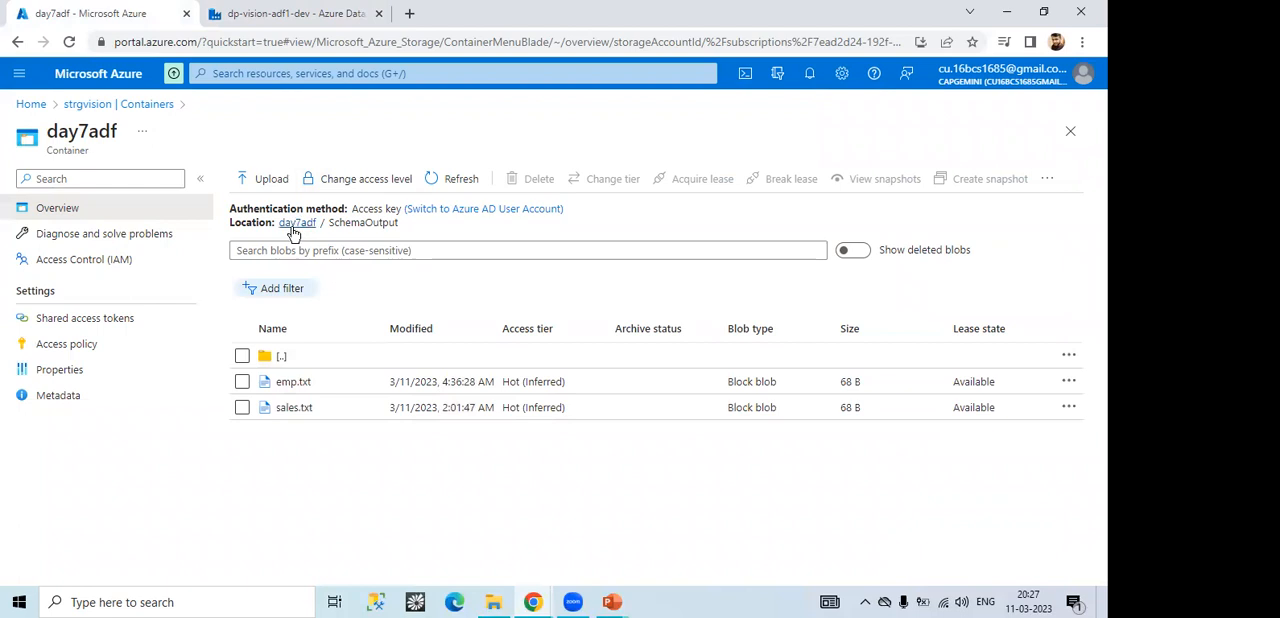
left_click(296, 222)
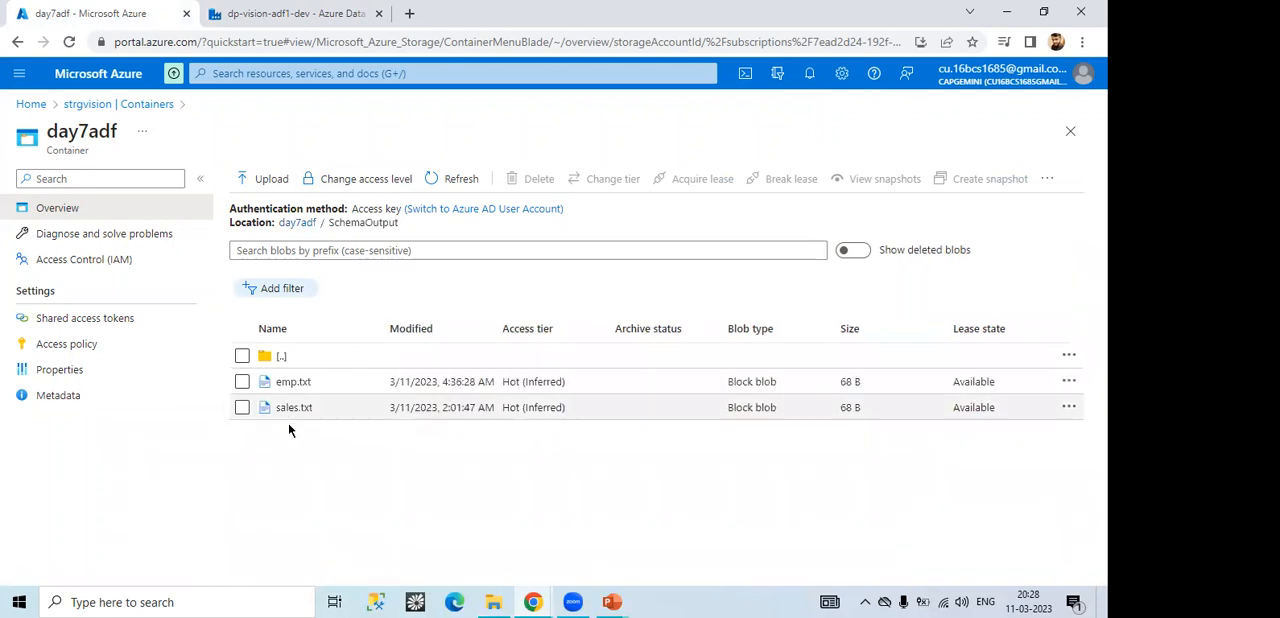
mouse_move(272, 186)
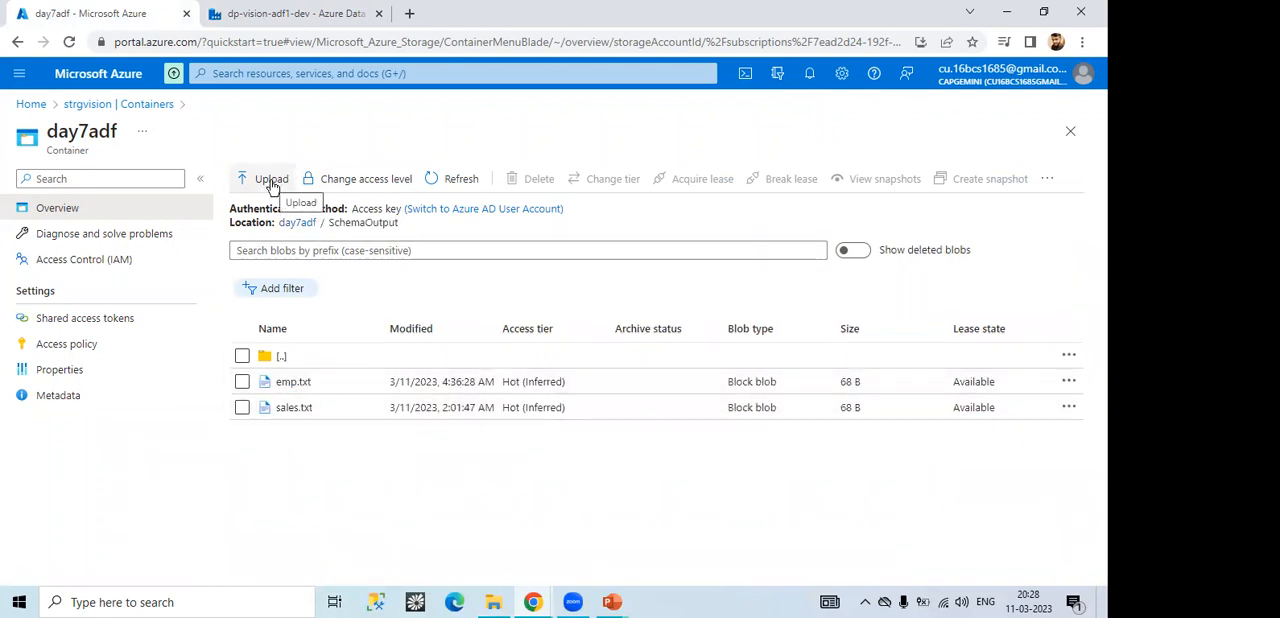
Step: Upload data.txt from the Azure DE 1-1 > Day8 folder into SchemaOutput
left_click(272, 178)
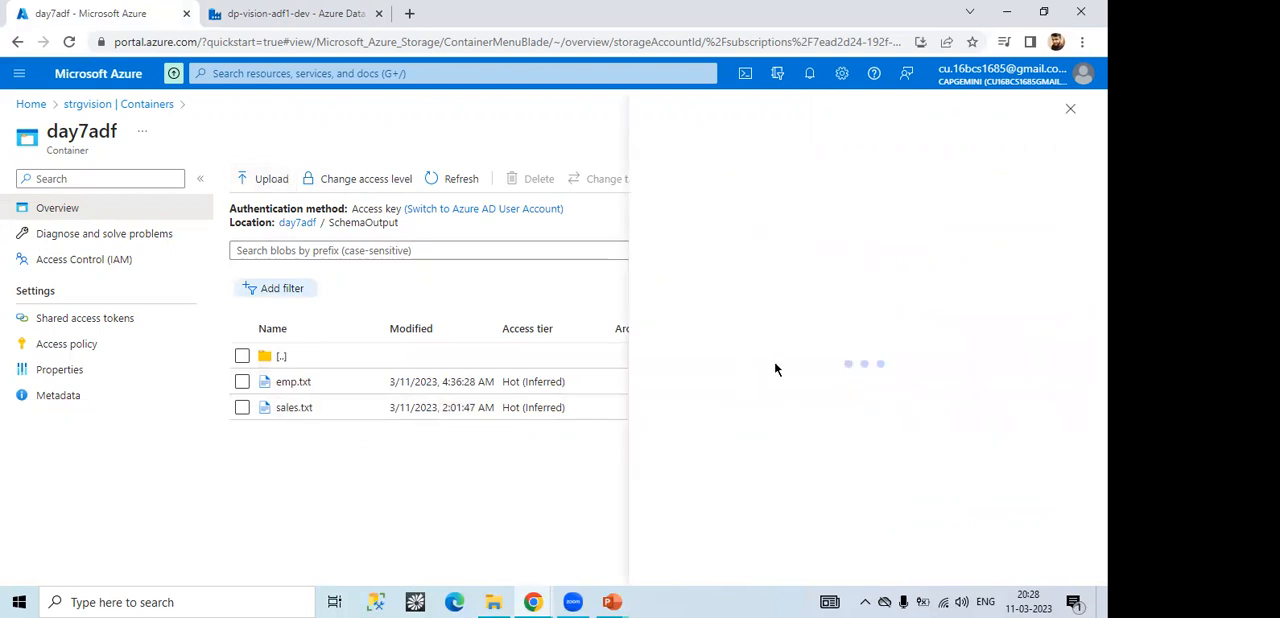
left_click(264, 178)
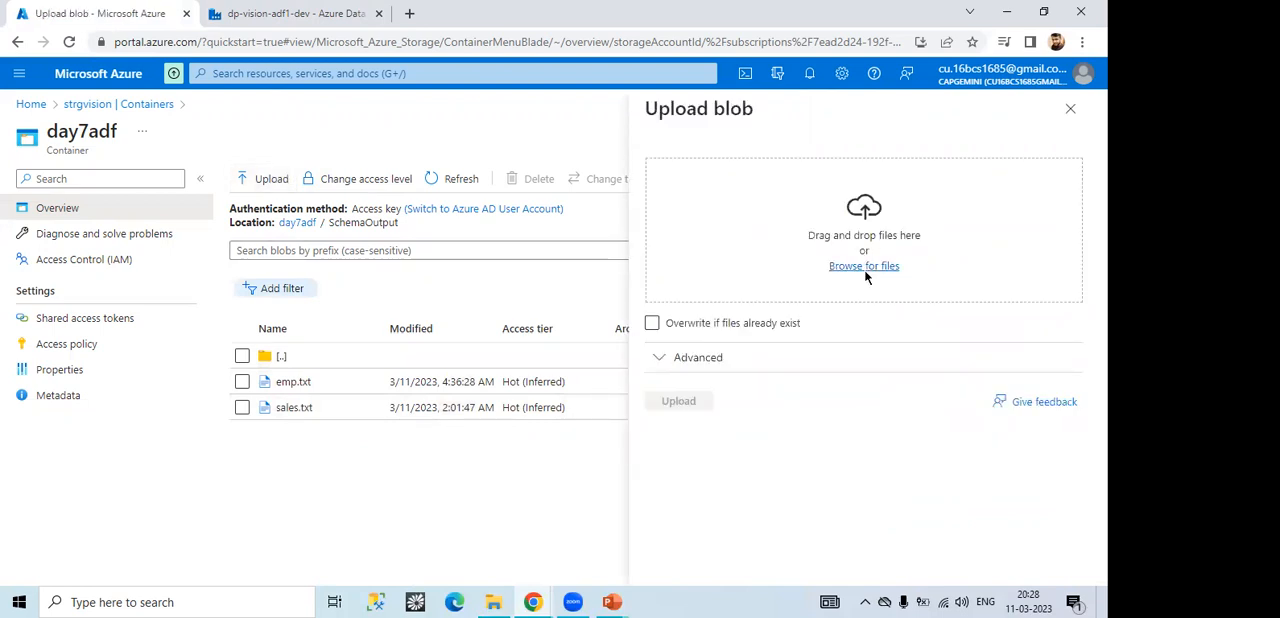
left_click(864, 264)
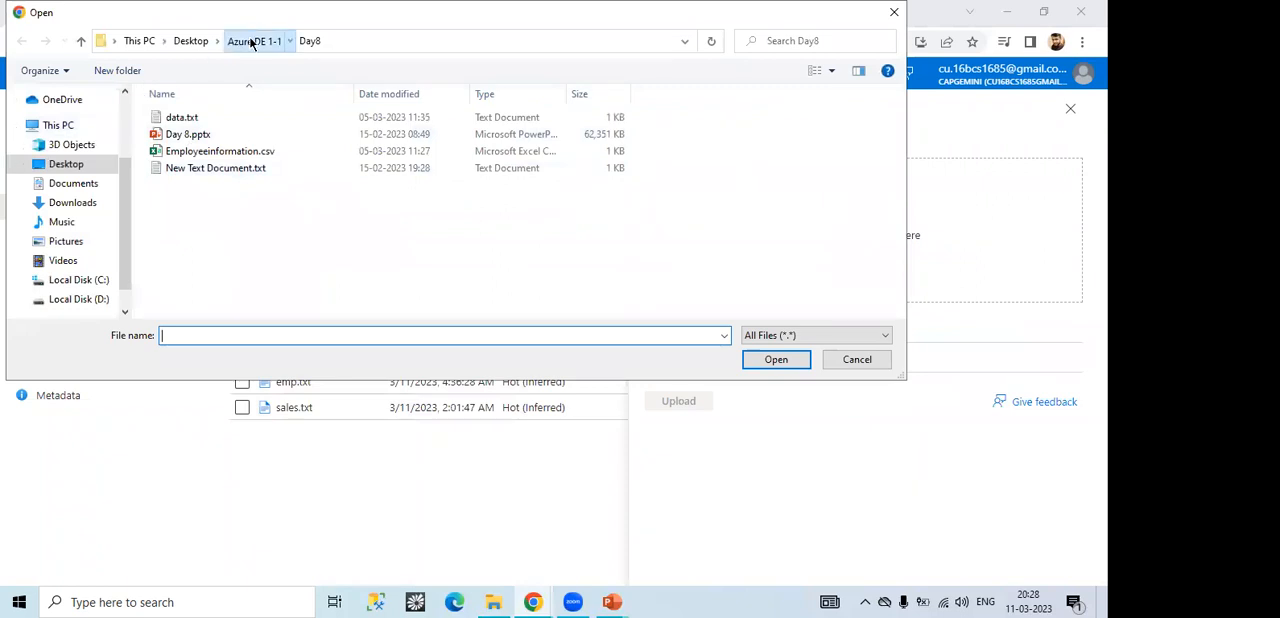
left_click(252, 42)
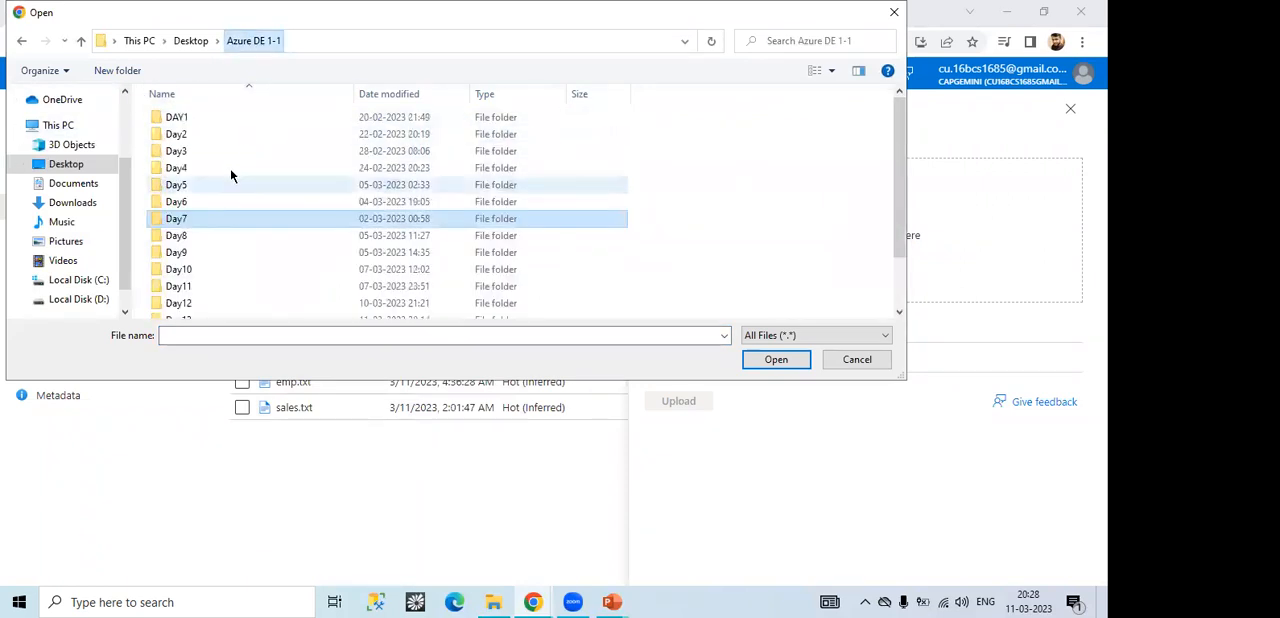
double_click(176, 236)
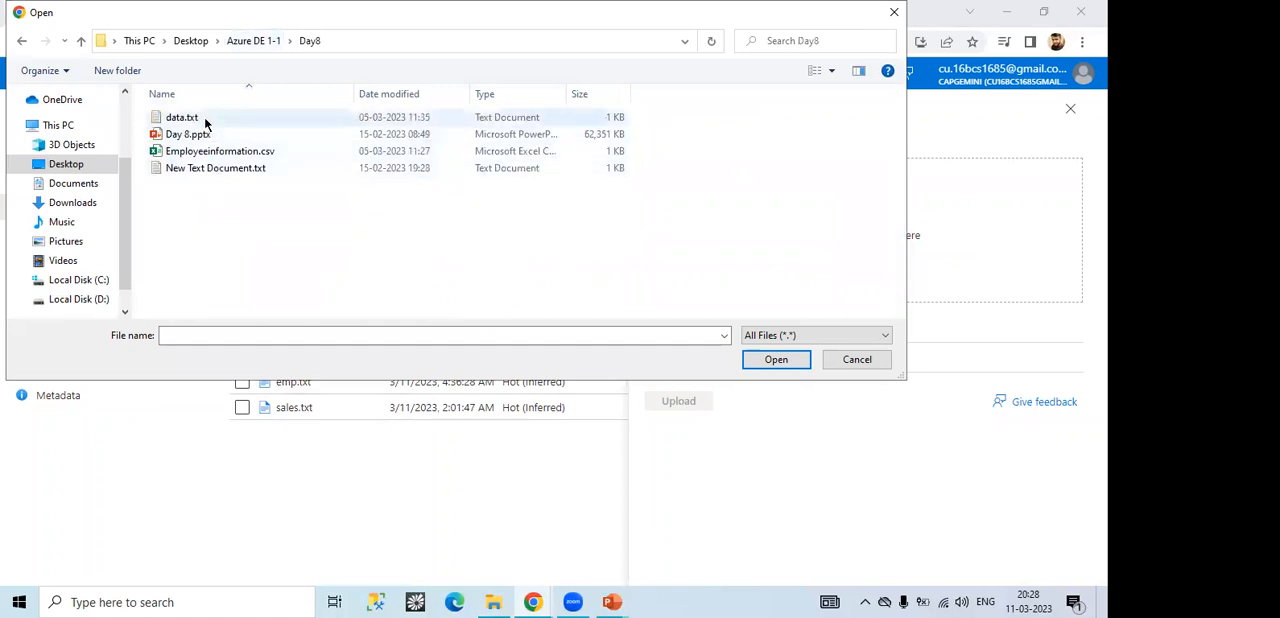
left_click(182, 116)
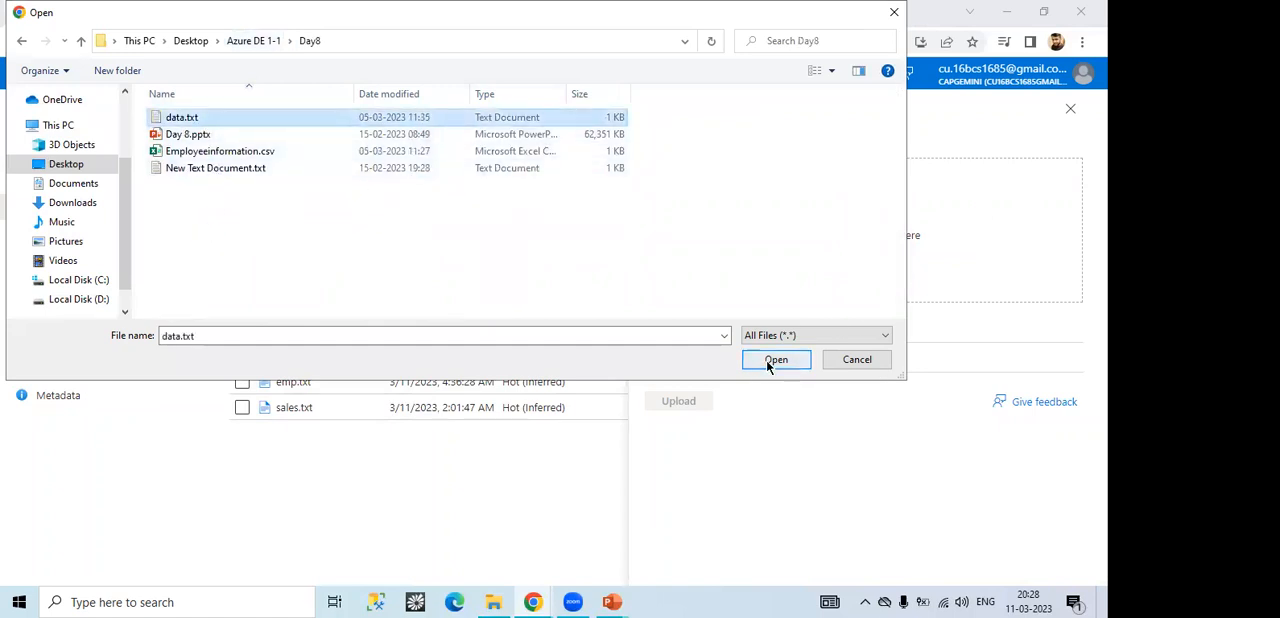
left_click(776, 360)
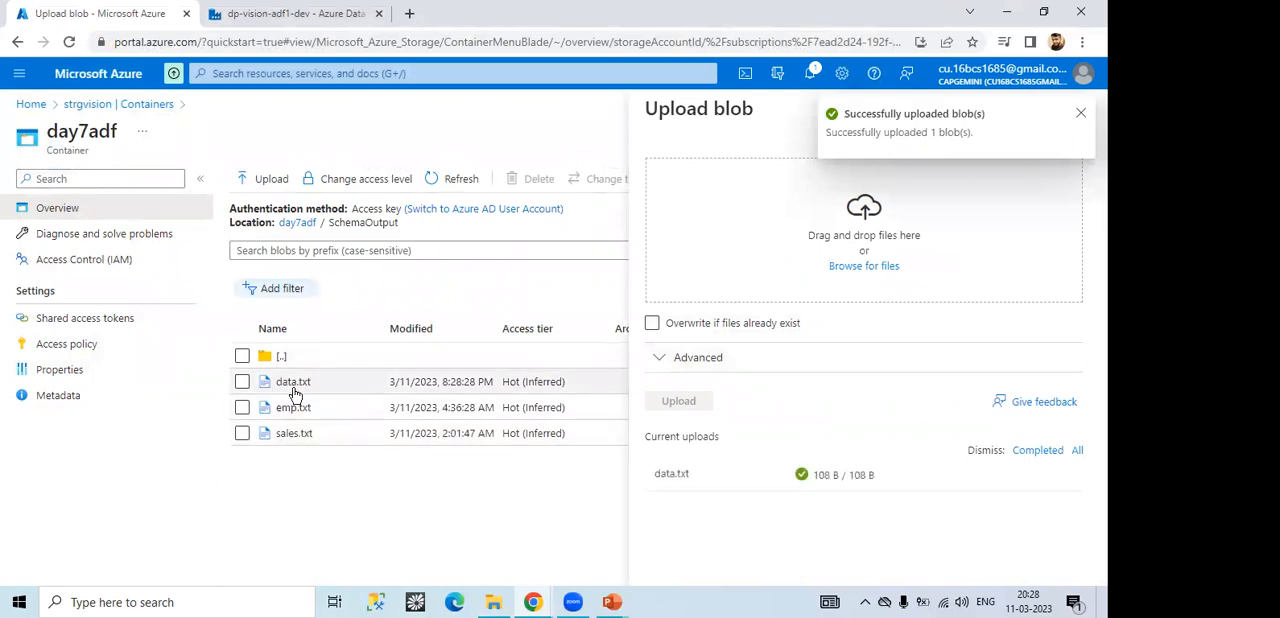
mouse_move(294, 396)
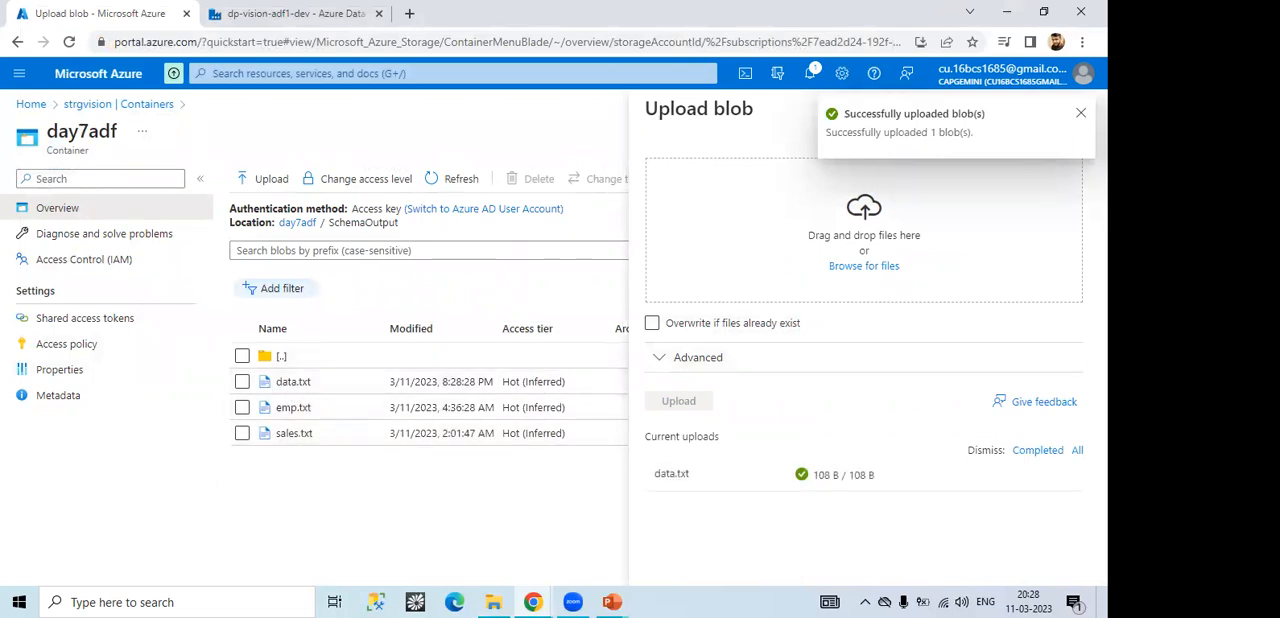
Step: Dismiss the upload success notification and close the Upload blob pane
left_click(1080, 112)
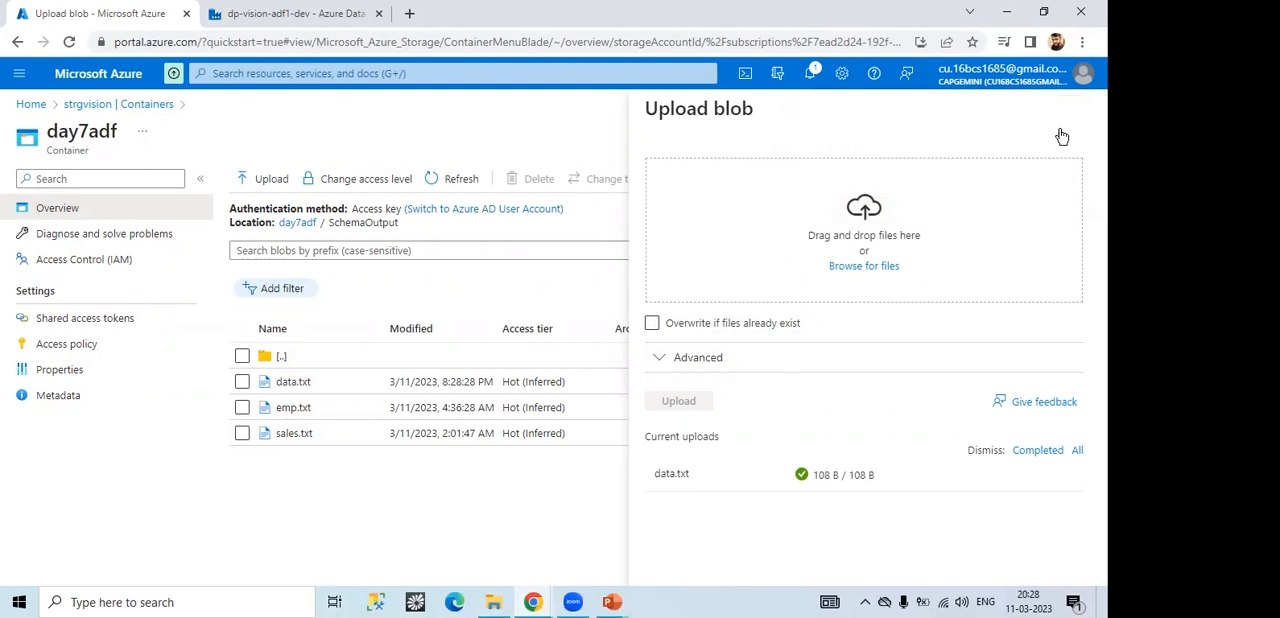
left_click(1070, 132)
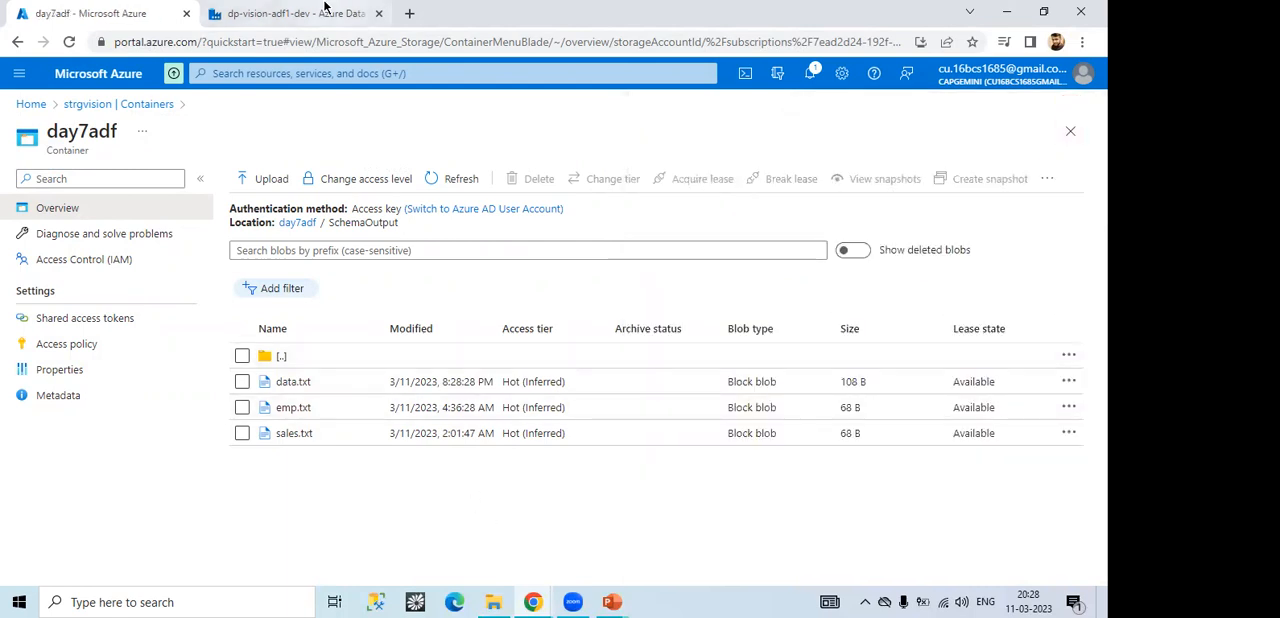
Step: Rerun Assignment3 in debug, refresh until activities succeed, then return to the portal storage container
left_click(290, 18)
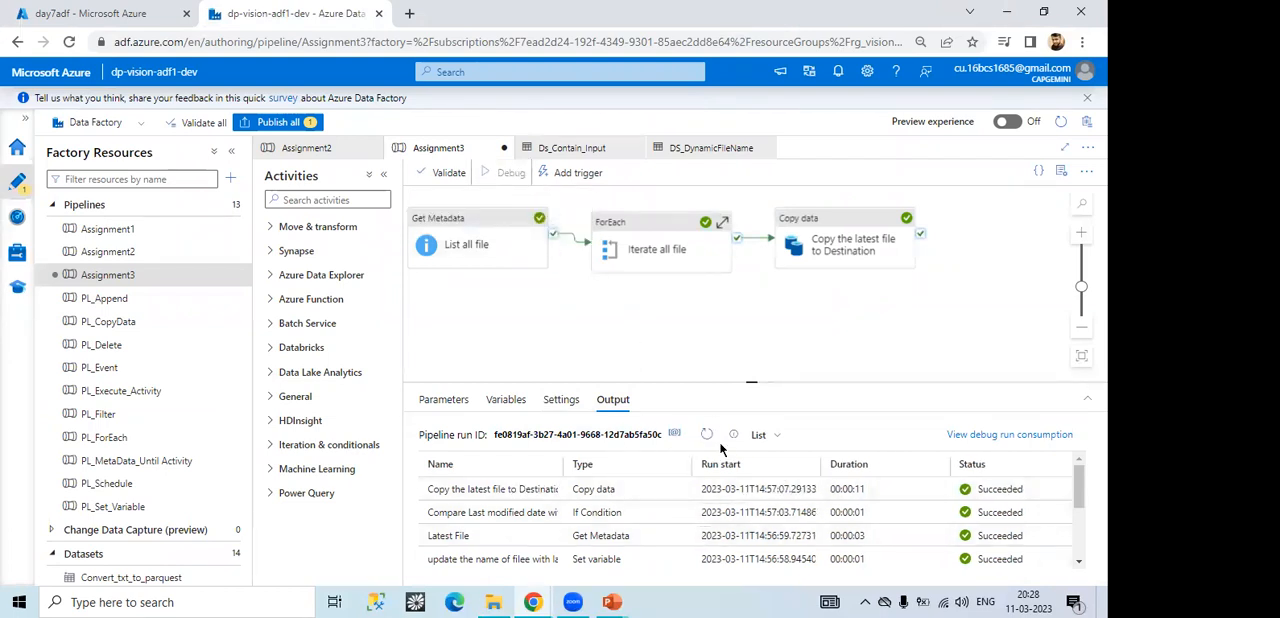
left_click(508, 172)
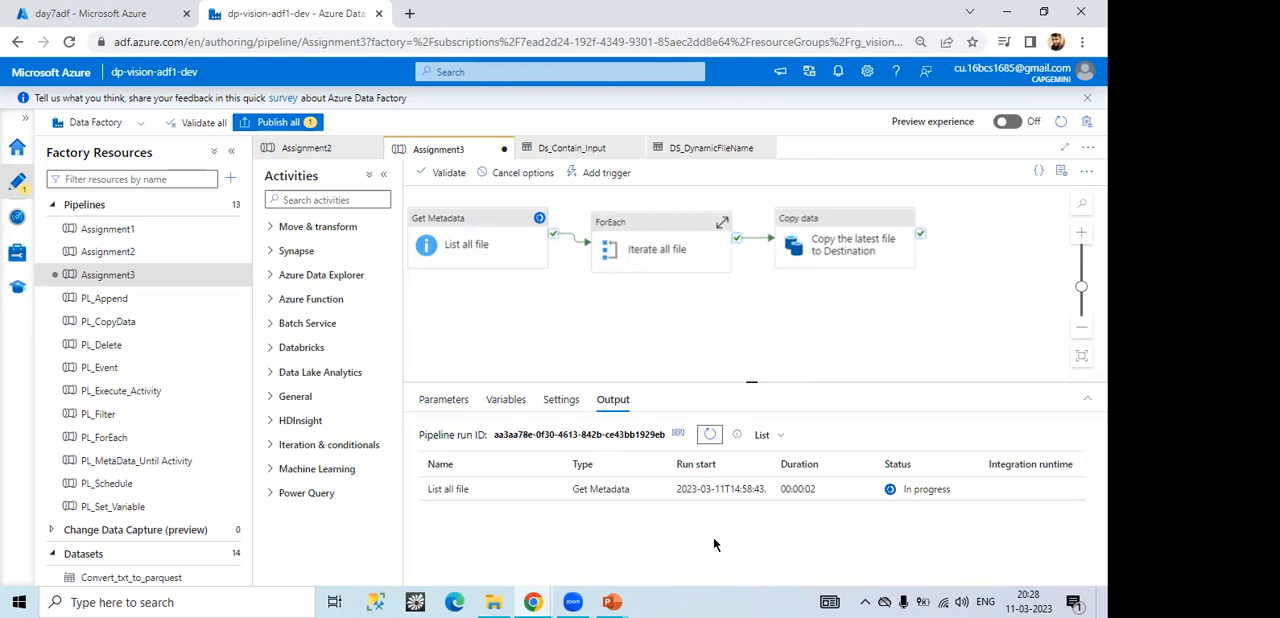
mouse_move(728, 536)
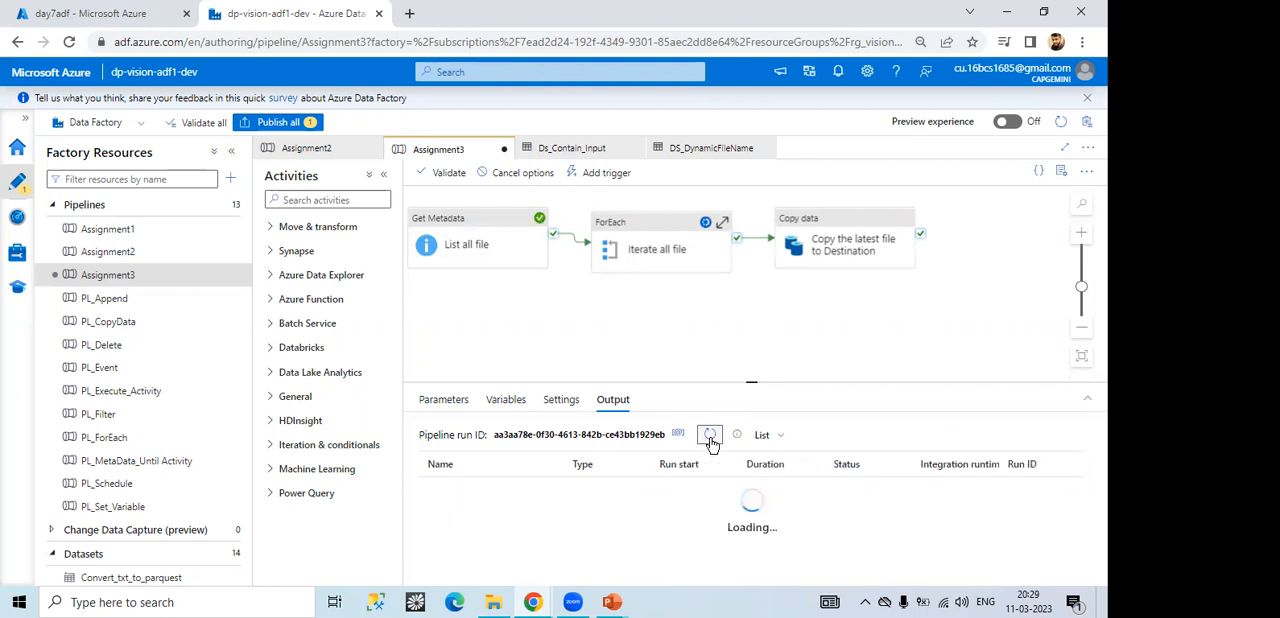
left_click(708, 436)
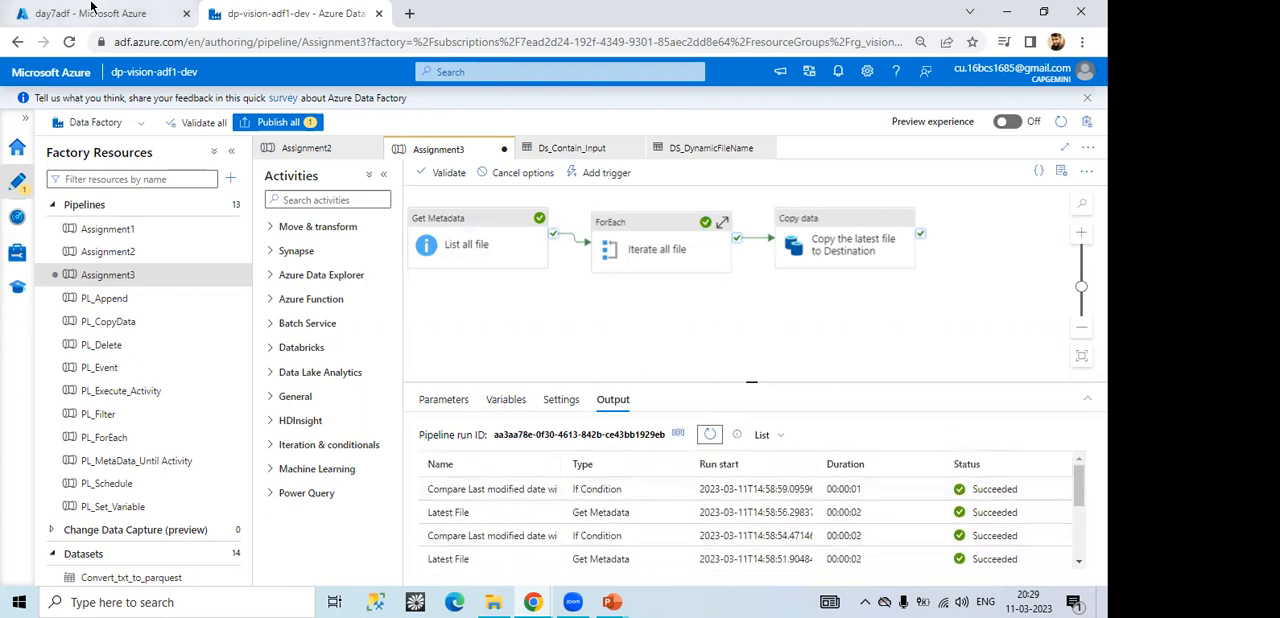
left_click(76, 16)
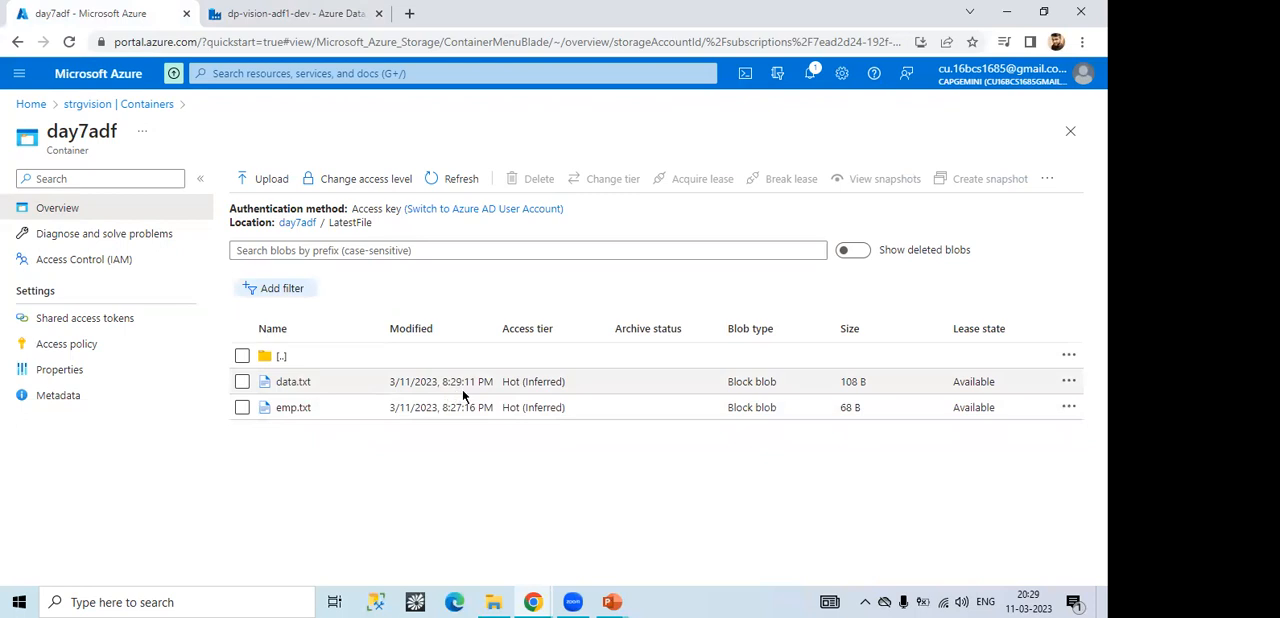
mouse_move(444, 412)
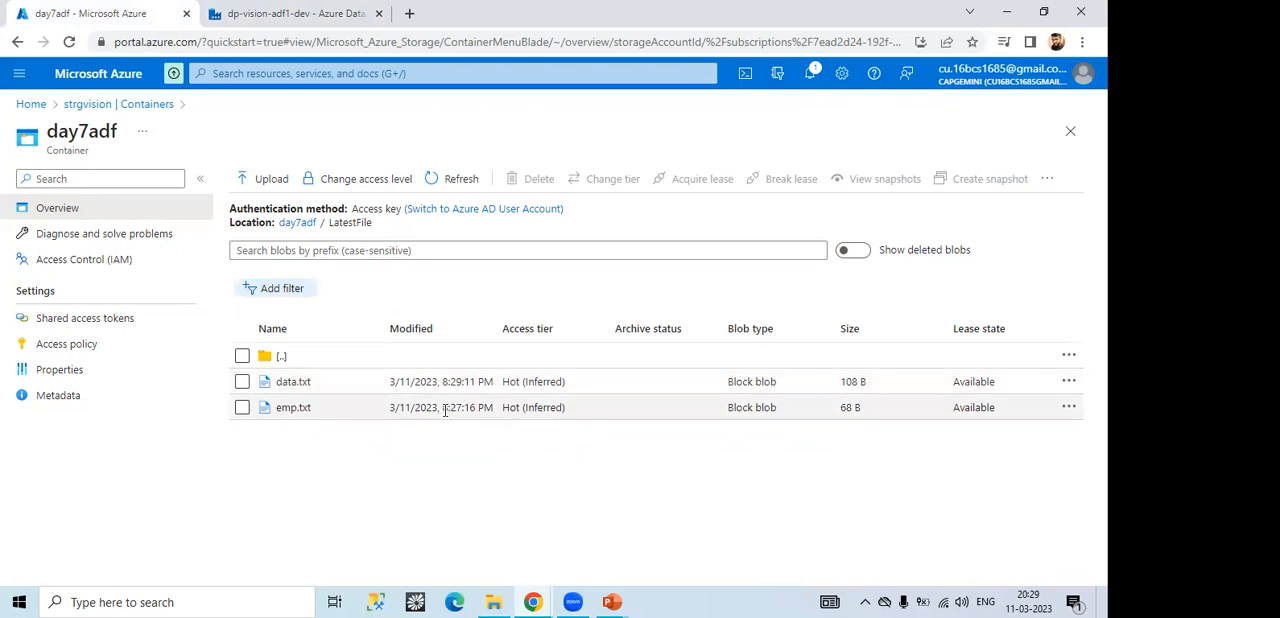
Step: Compare emp.txt's 8:27 PM modified time against data.txt's 8:29 PM and mark emp.txt
double_click(456, 408)
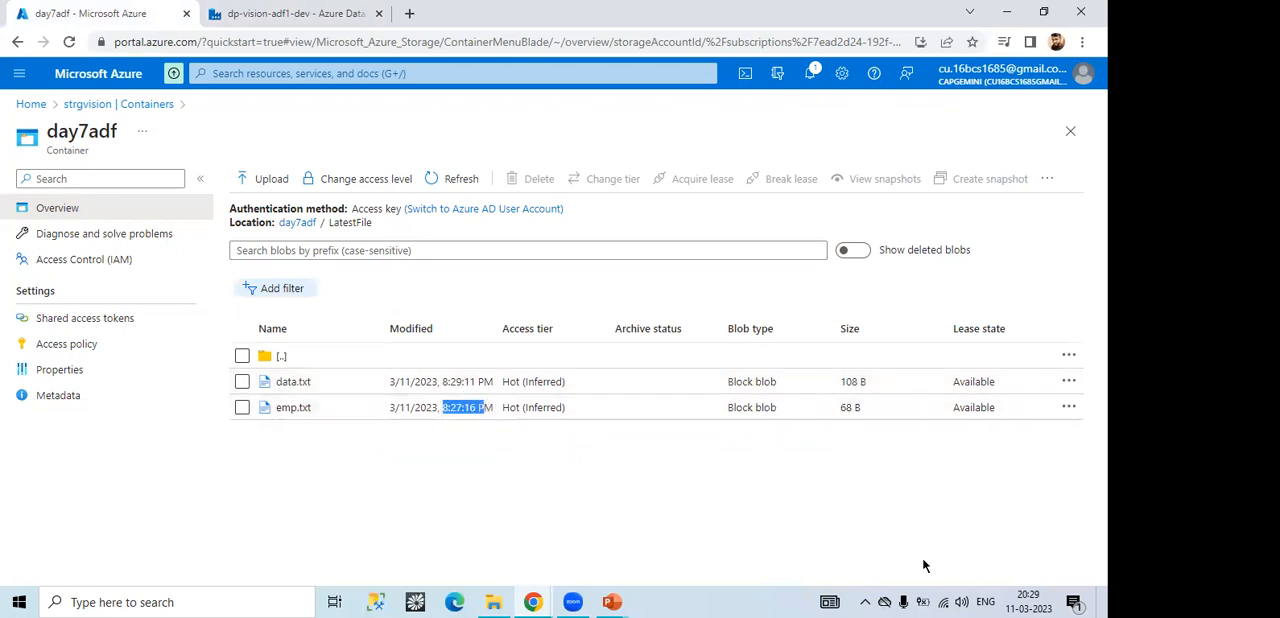
mouse_move(306, 456)
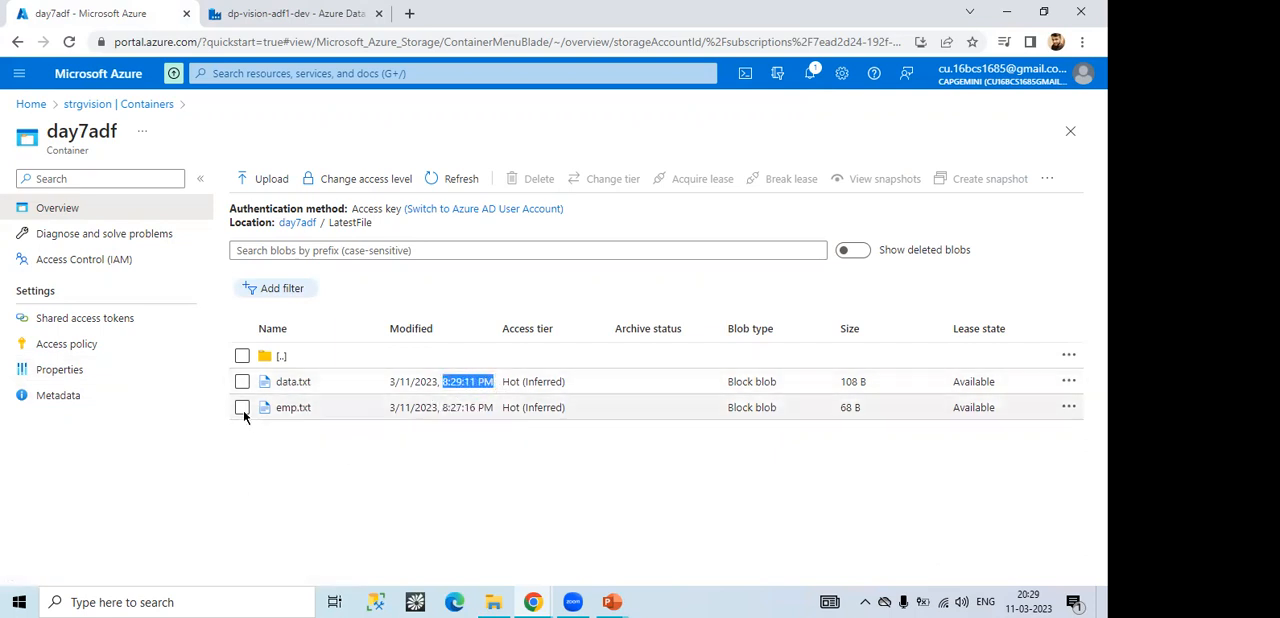
left_click(242, 408)
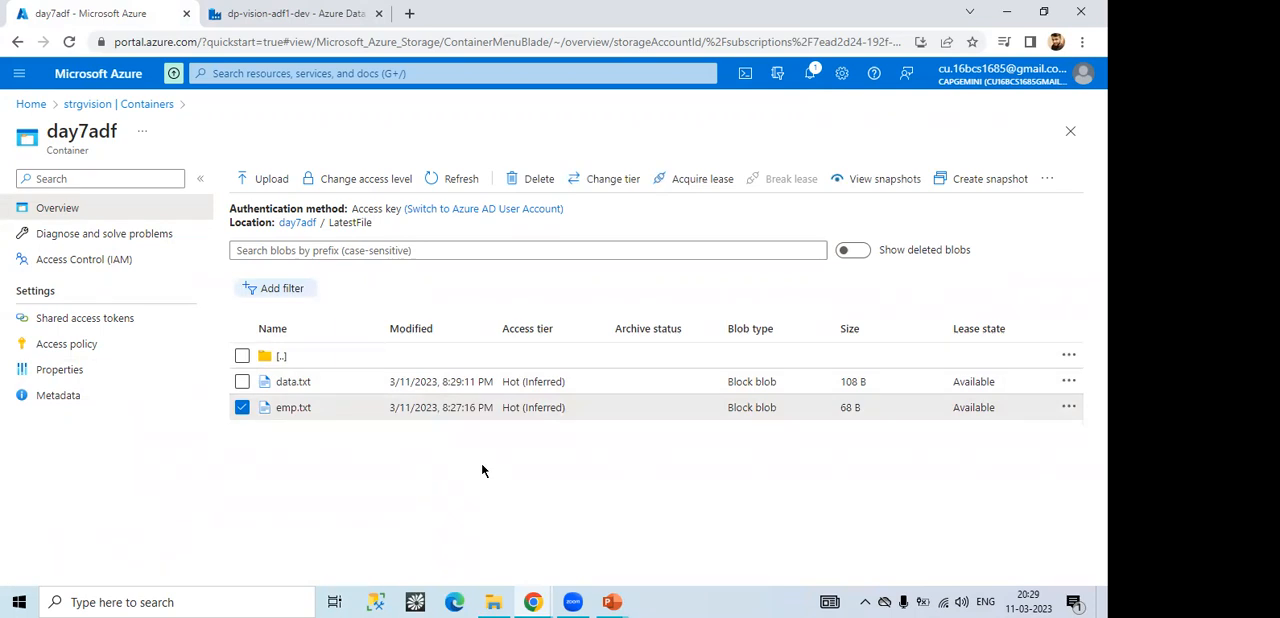
mouse_move(348, 380)
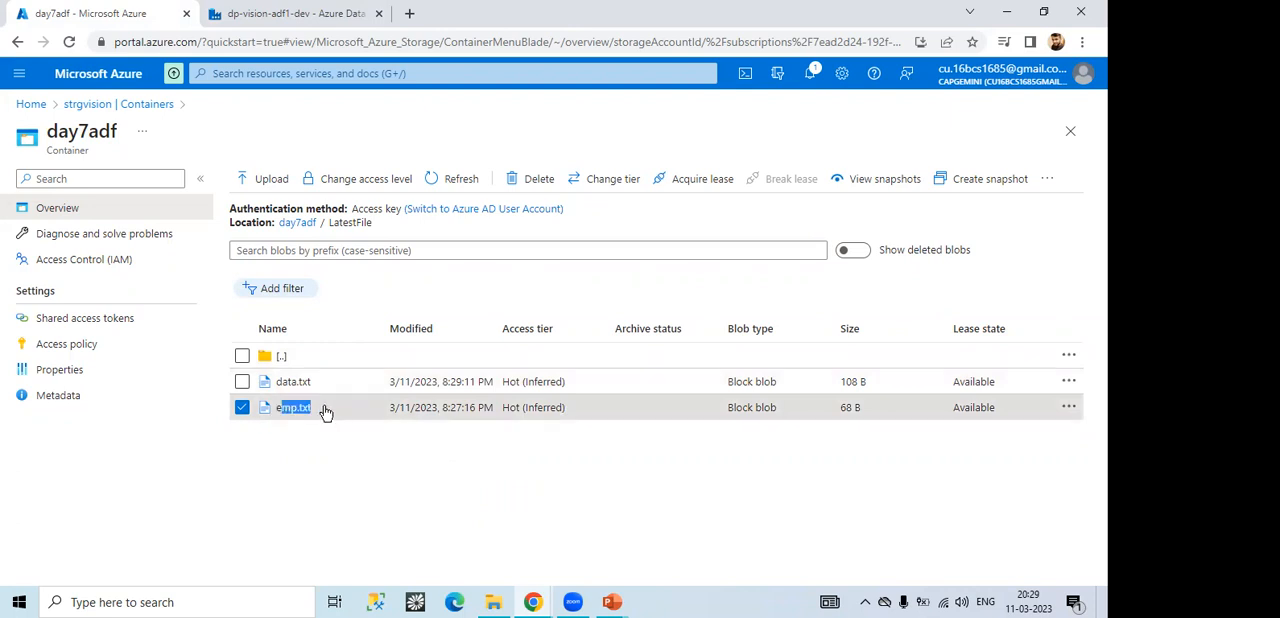
mouse_move(358, 416)
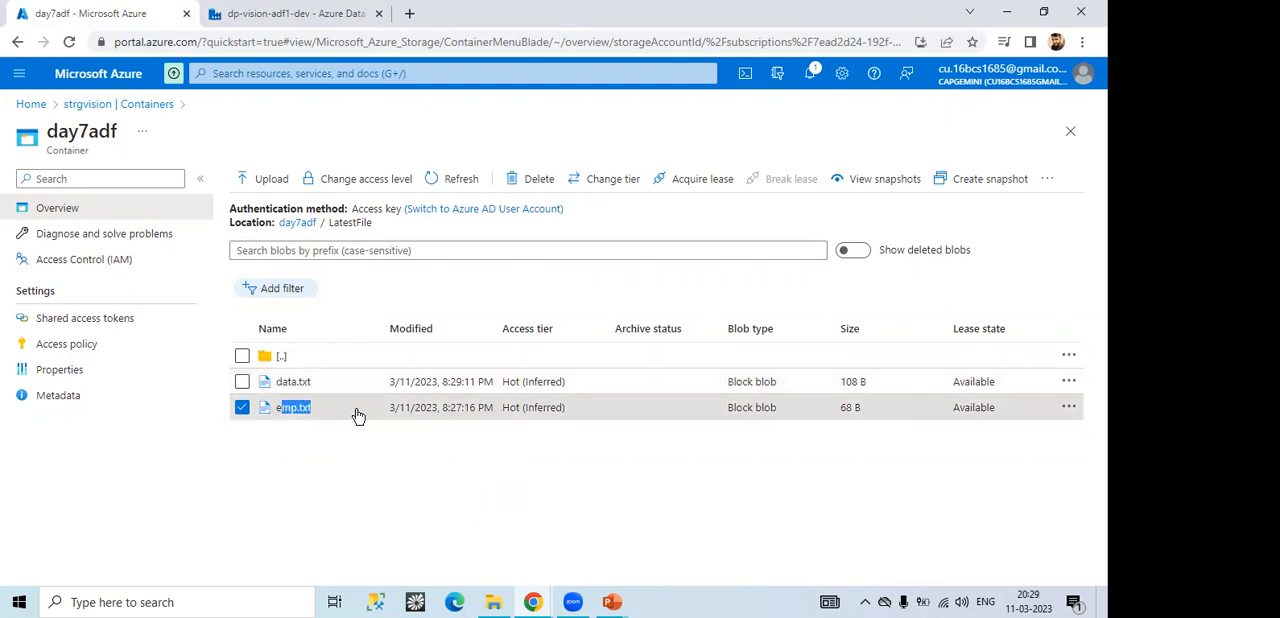
mouse_move(360, 414)
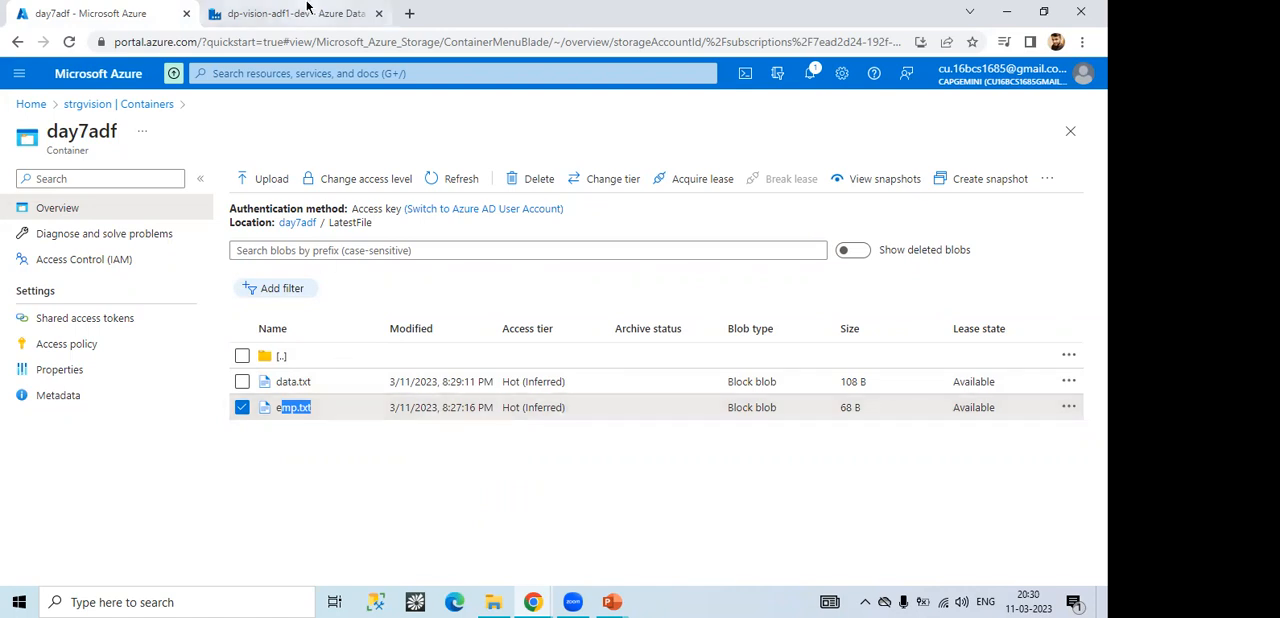
mouse_move(300, 14)
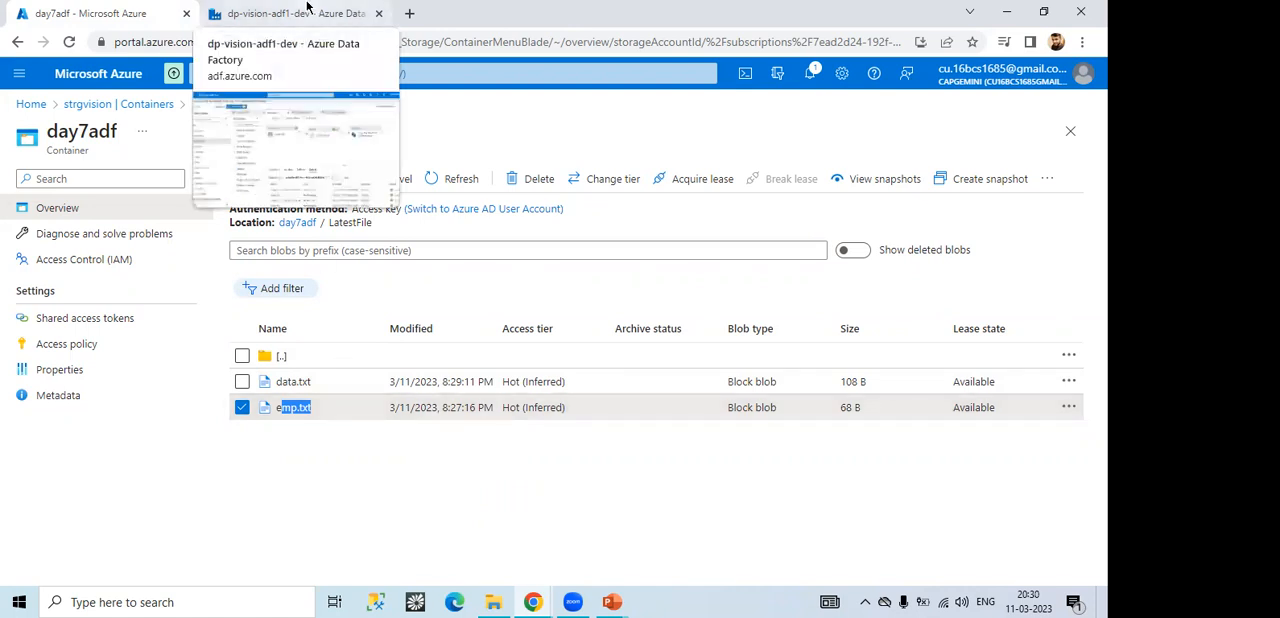
Step: Return to the Assignment3 pipeline canvas with its succeeded debug output
left_click(290, 16)
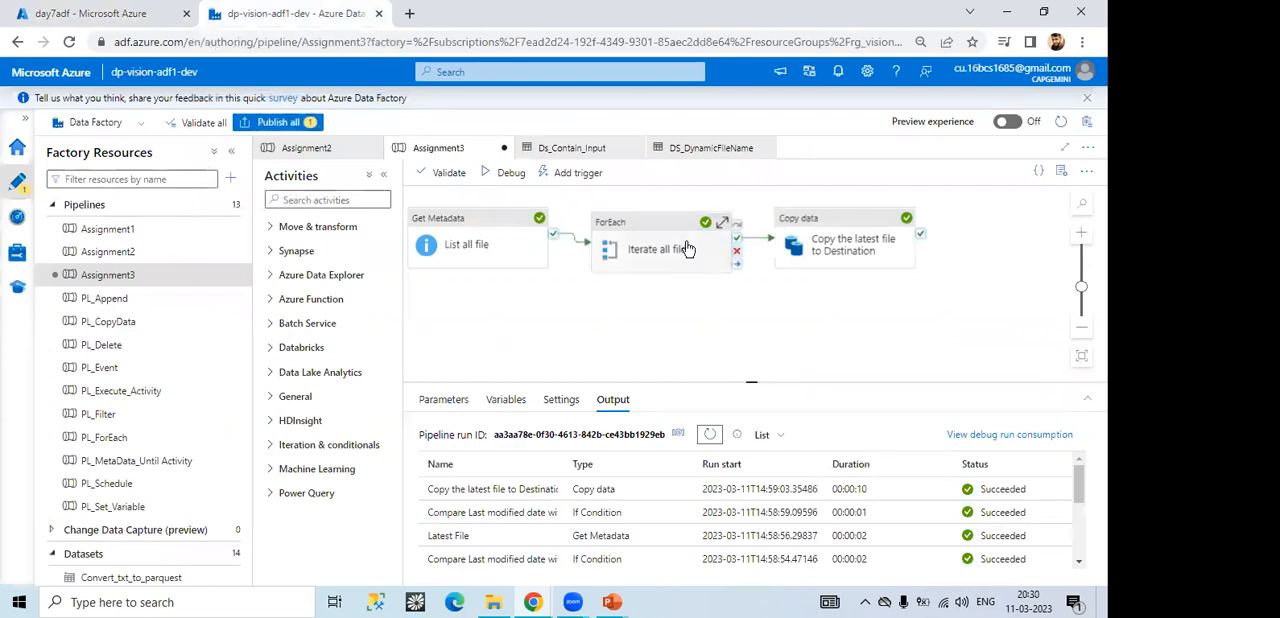
mouse_move(596, 316)
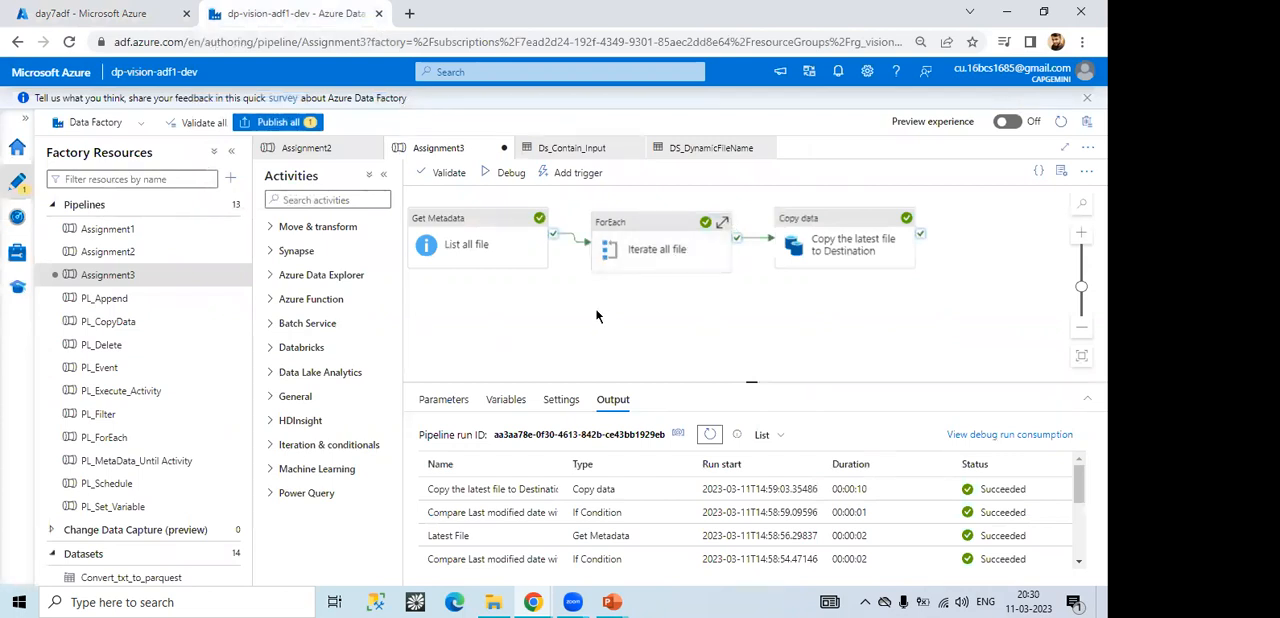